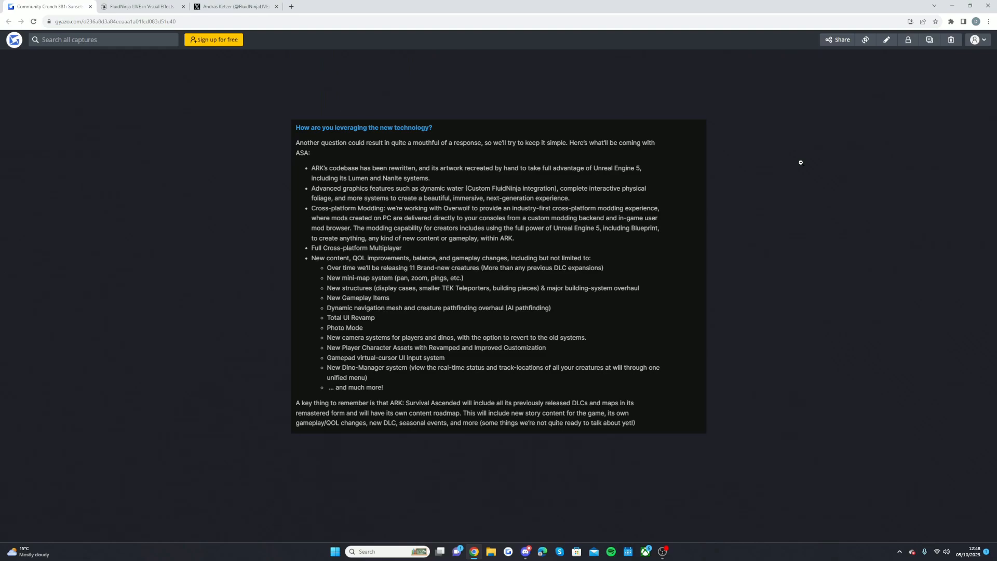
mouse_move(795, 166)
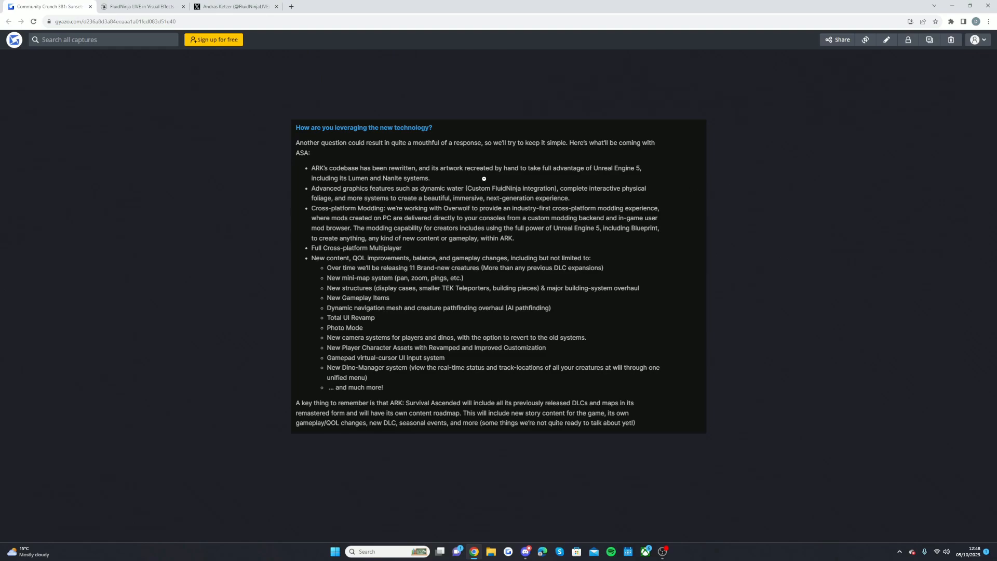
mouse_move(444, 150)
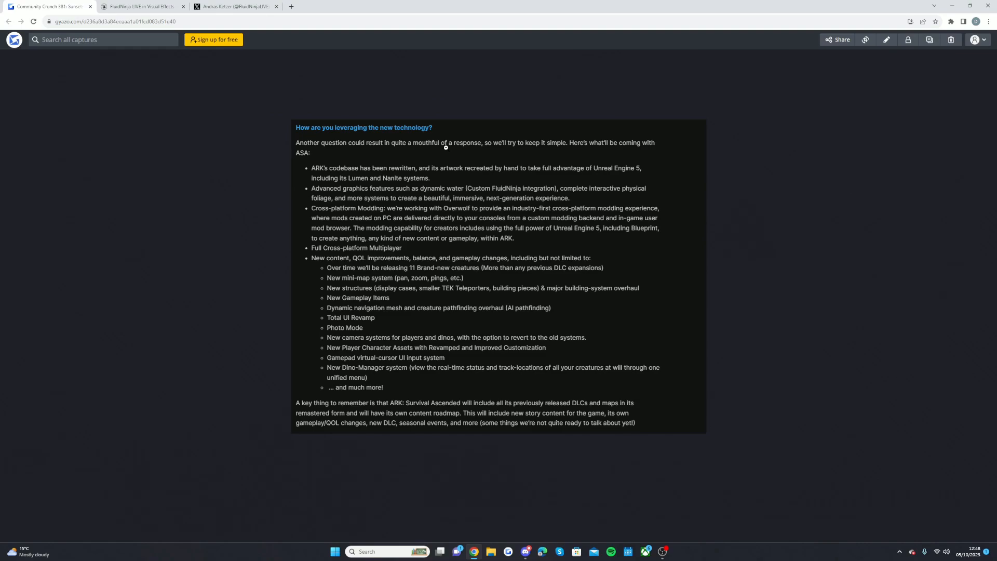
mouse_move(395, 179)
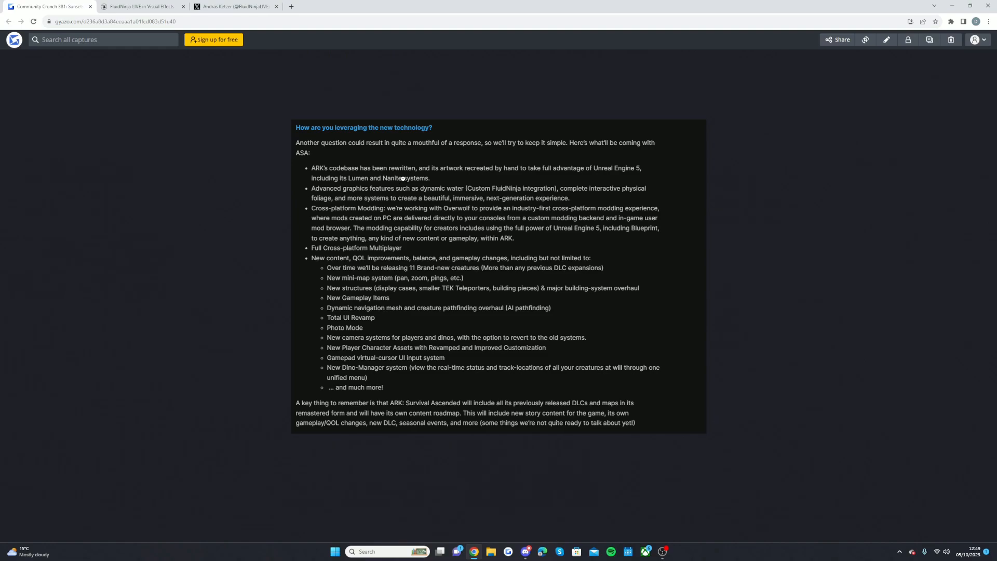
mouse_move(365, 141)
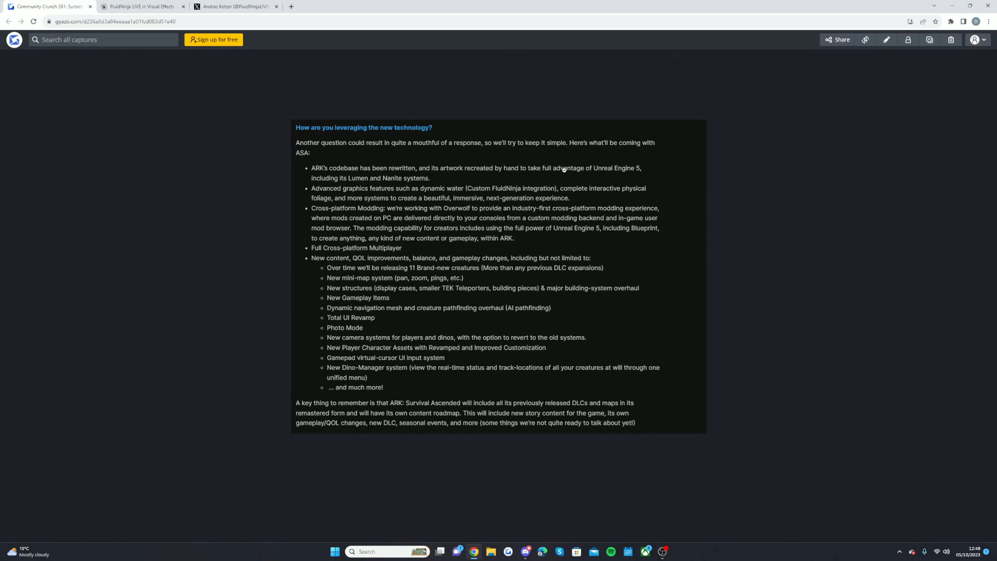
mouse_move(355, 188)
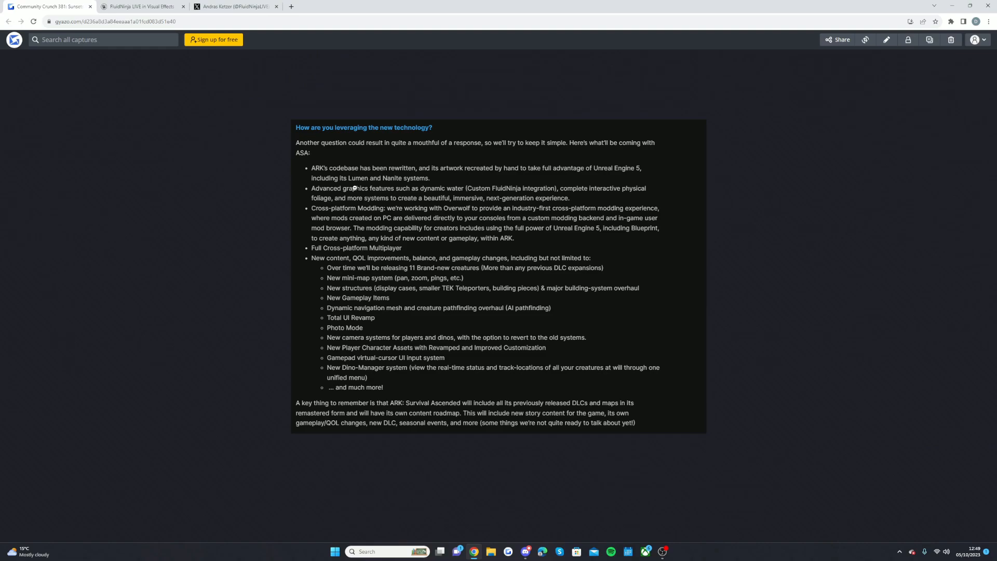
mouse_move(425, 178)
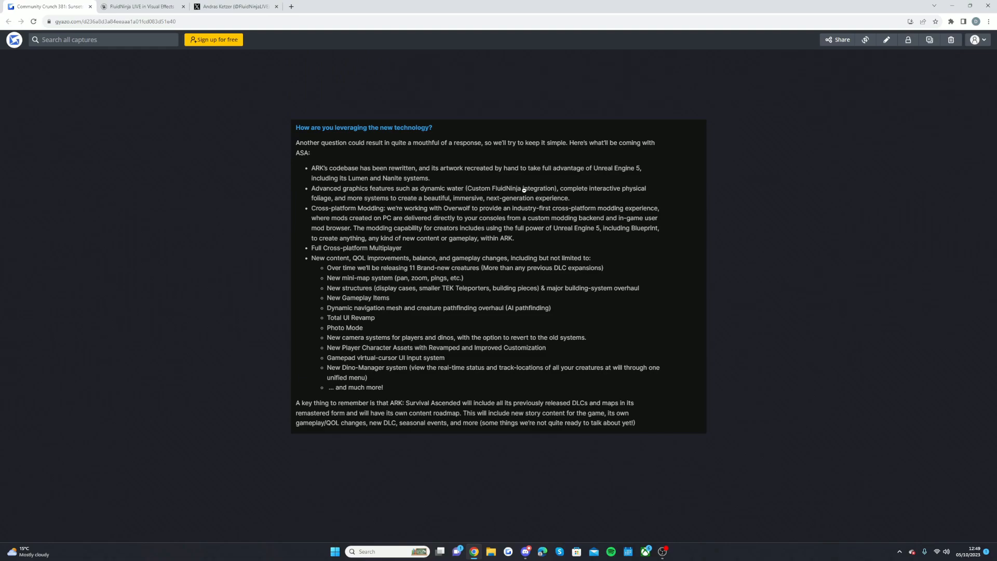
mouse_move(595, 190)
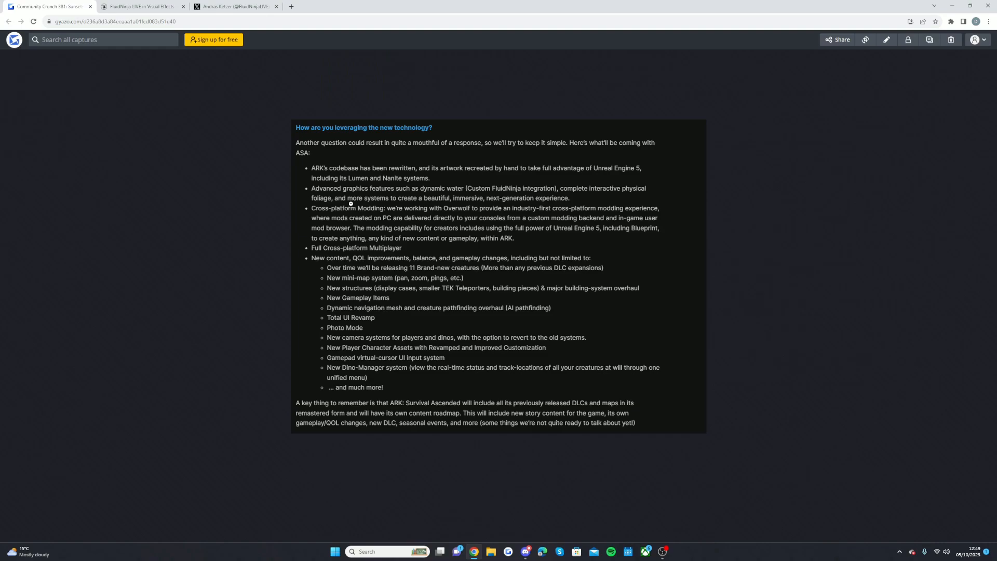
mouse_move(419, 199)
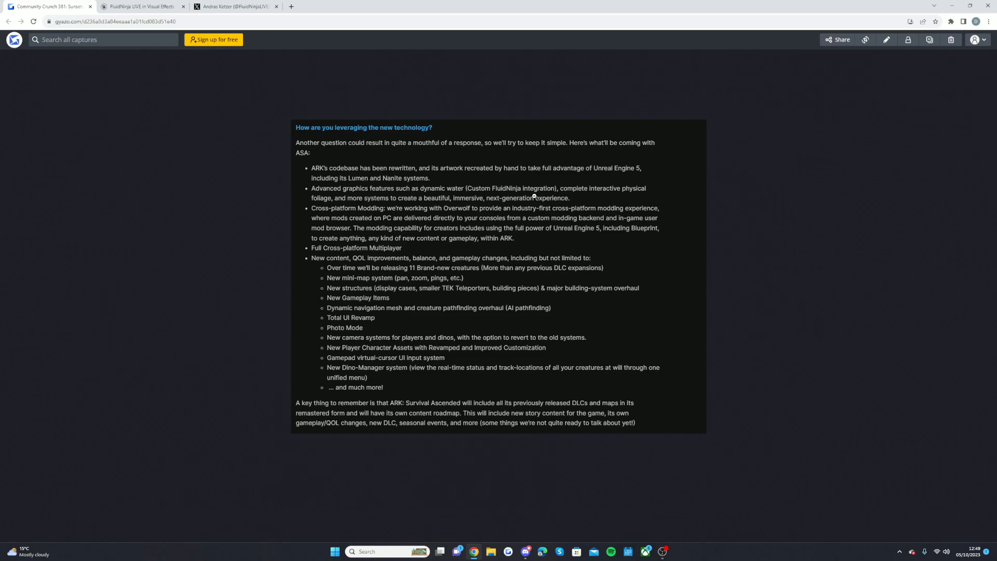
mouse_move(324, 210)
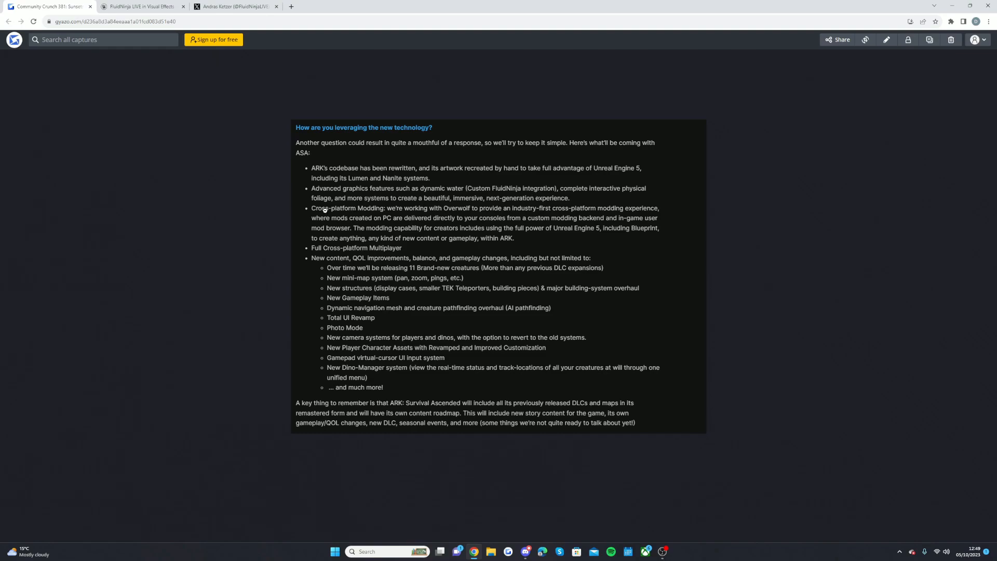
mouse_move(376, 248)
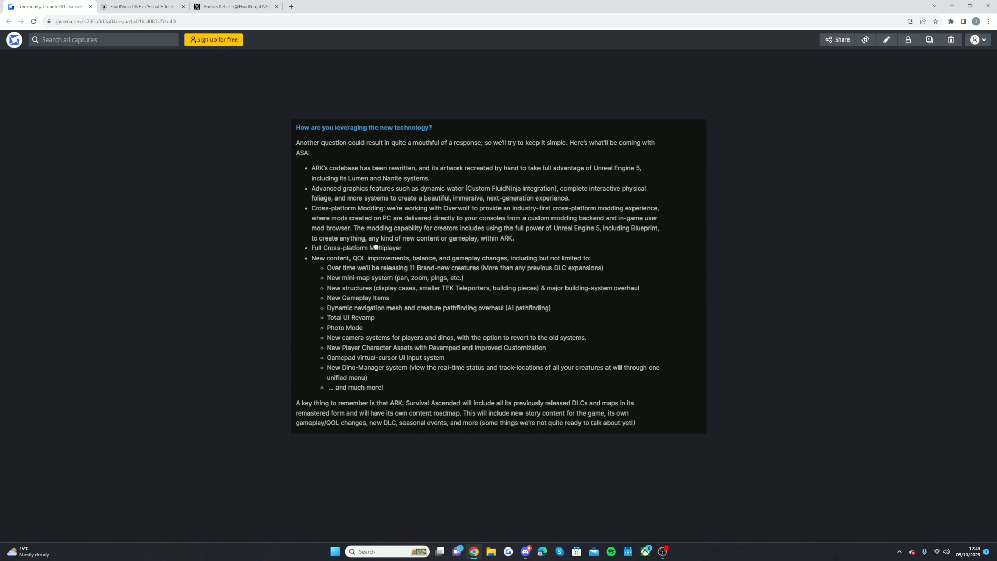
mouse_move(360, 259)
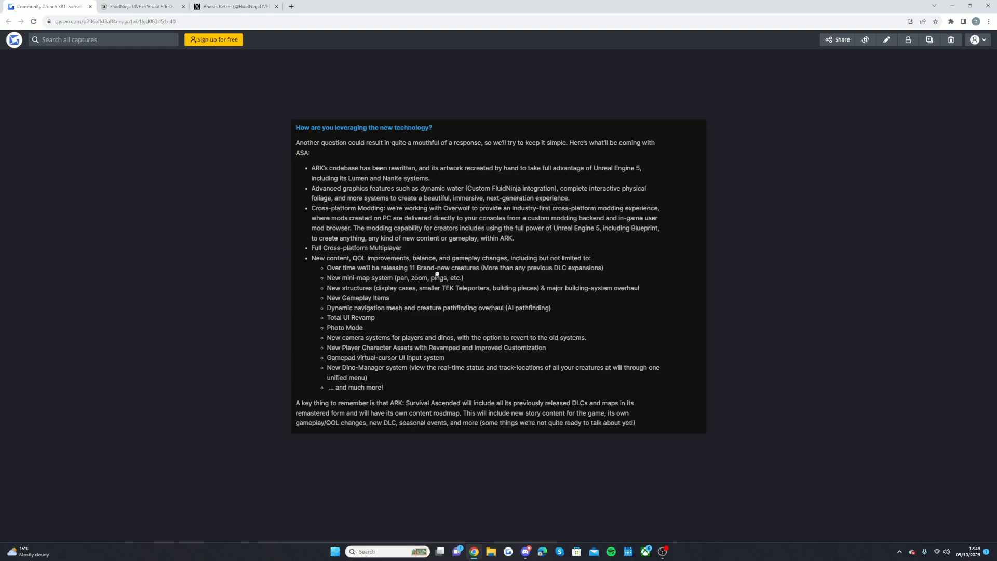
mouse_move(577, 275)
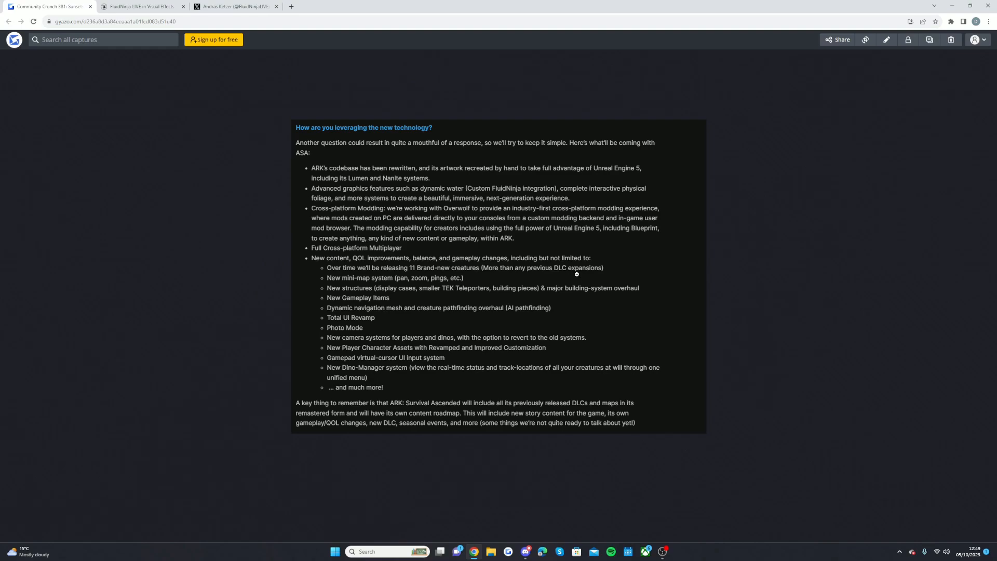
mouse_move(354, 282)
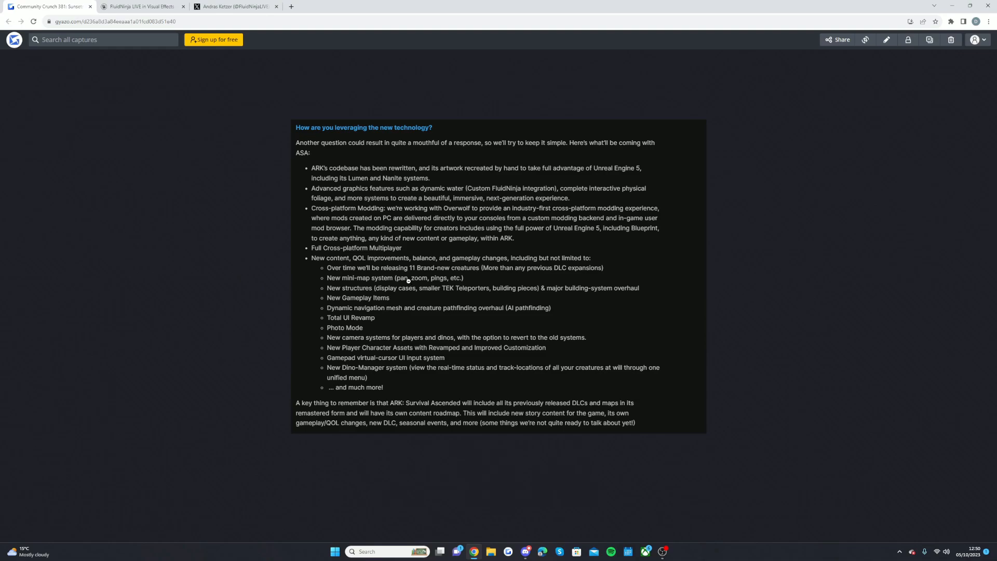
mouse_move(361, 290)
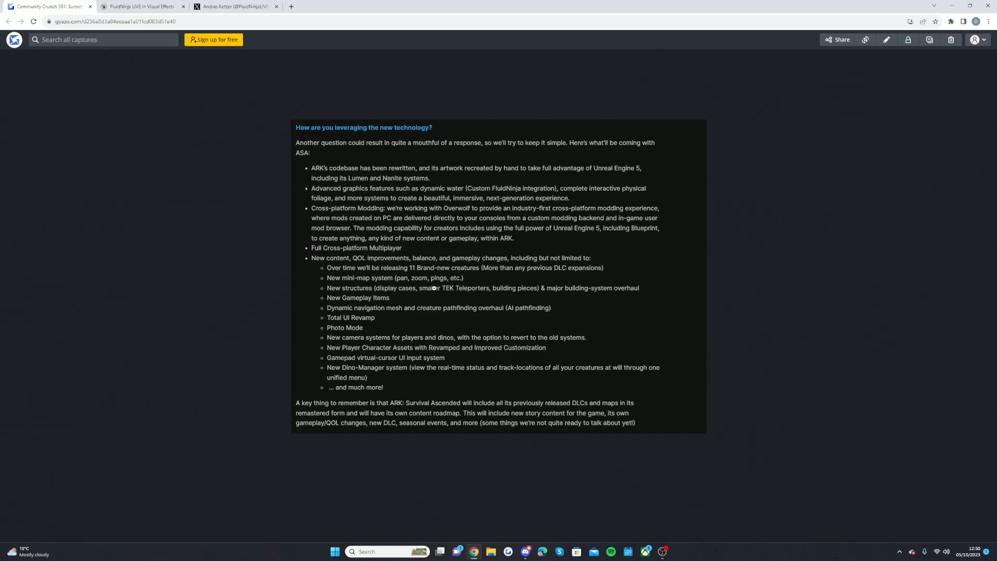
mouse_move(512, 288)
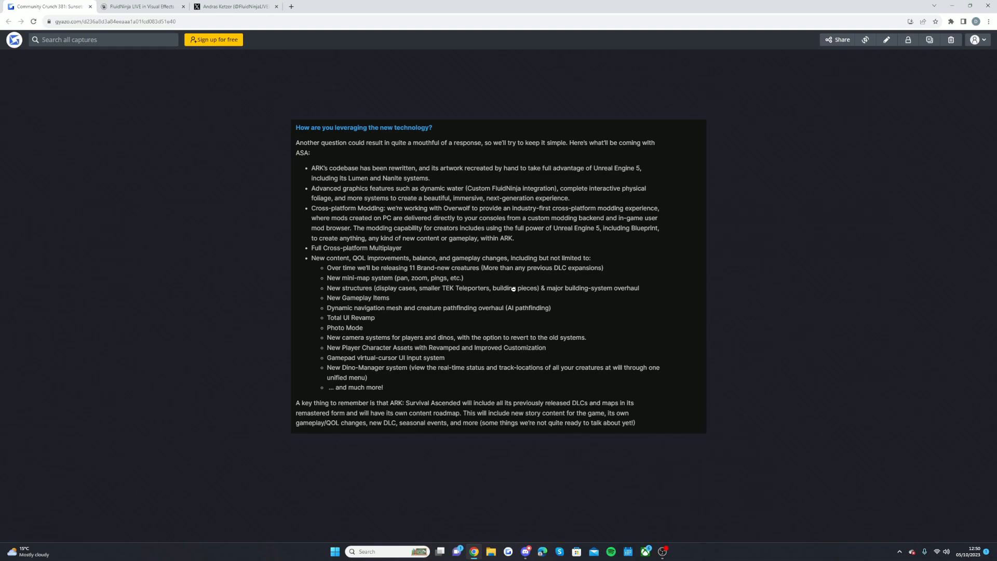
mouse_move(547, 290)
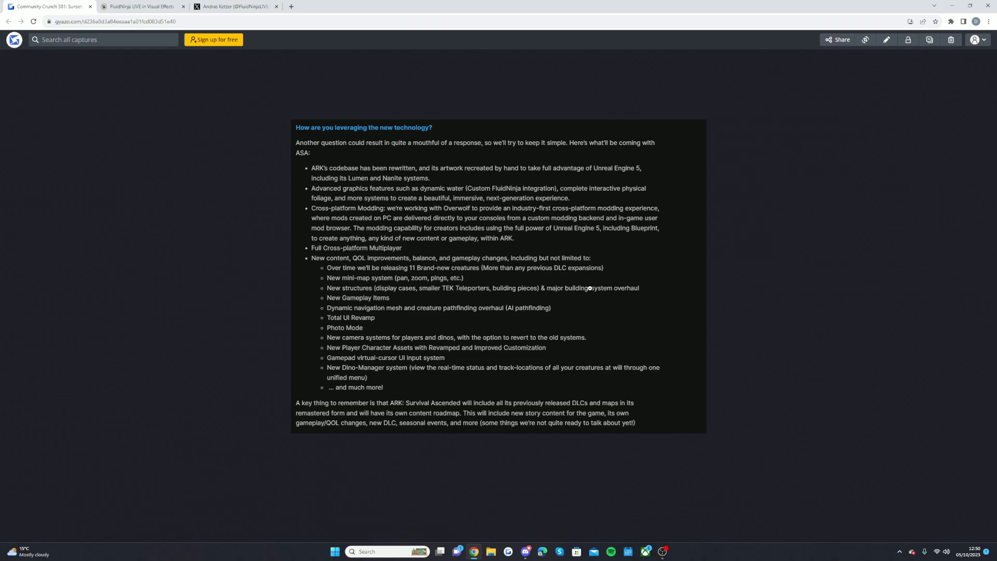
mouse_move(373, 299)
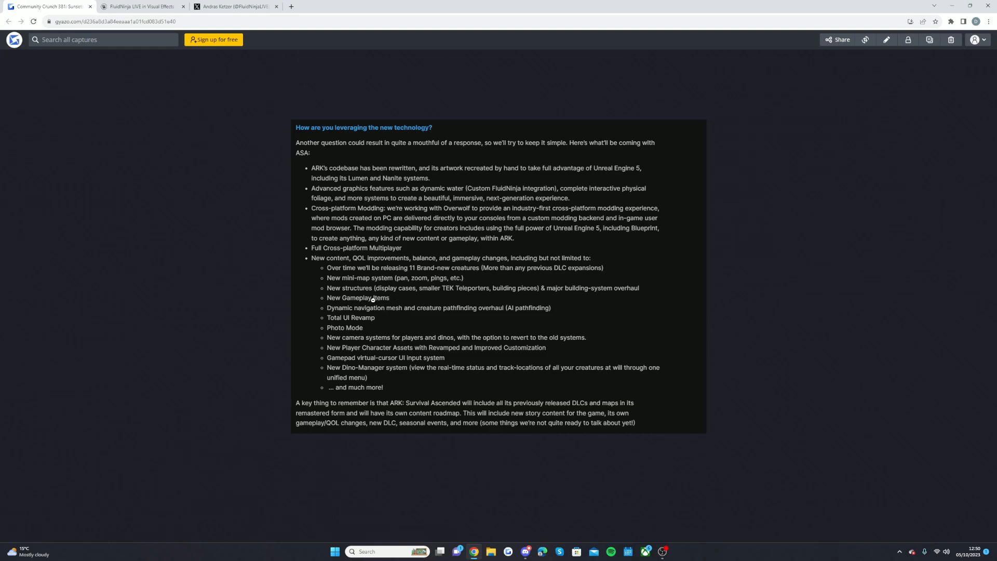
mouse_move(396, 311)
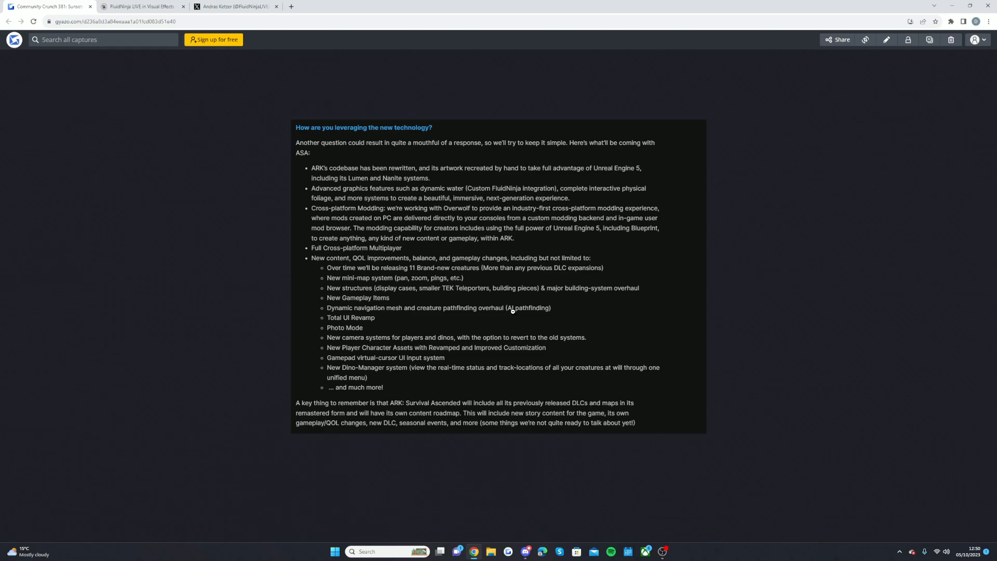
mouse_move(417, 321)
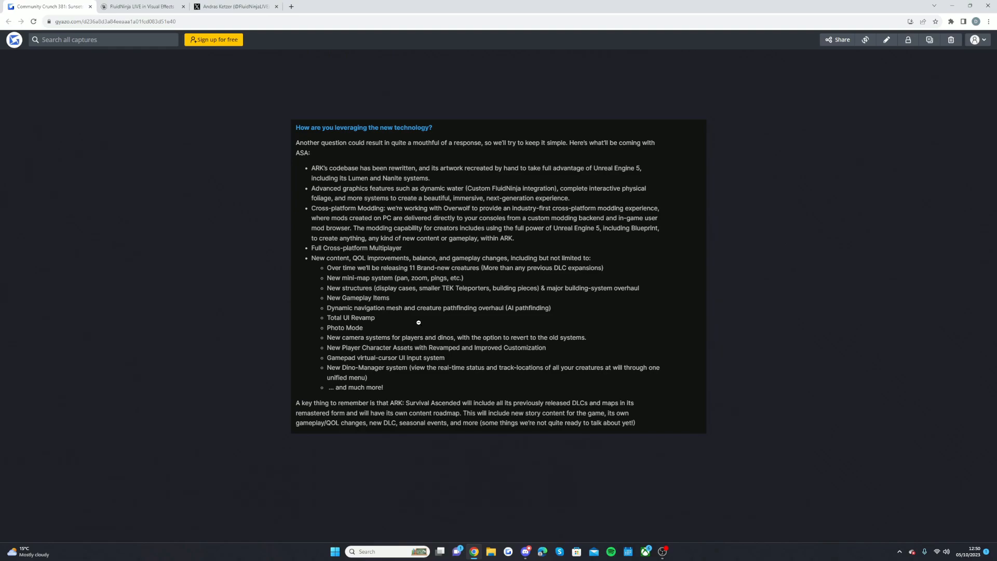
mouse_move(360, 324)
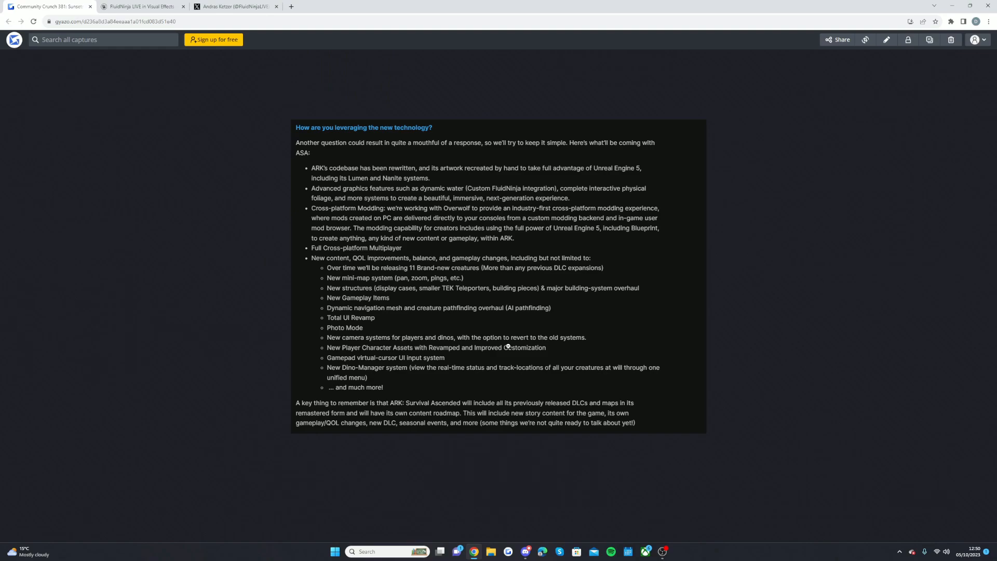
mouse_move(359, 359)
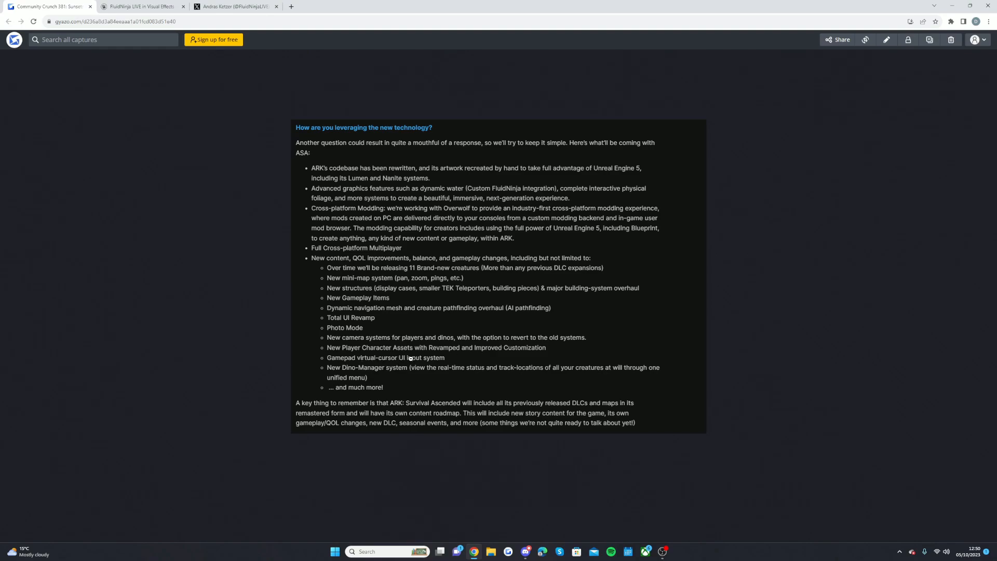
mouse_move(377, 371)
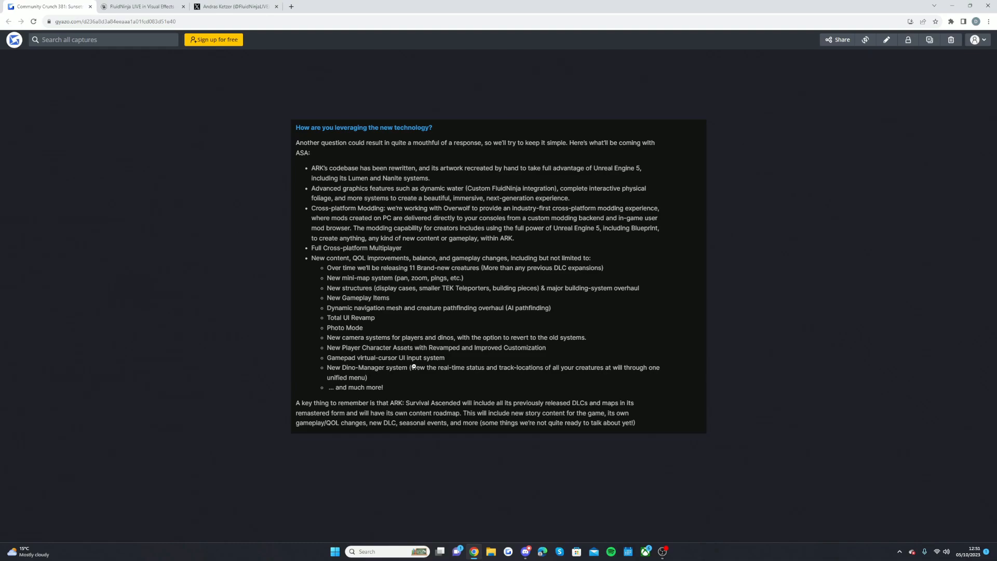
mouse_move(566, 369)
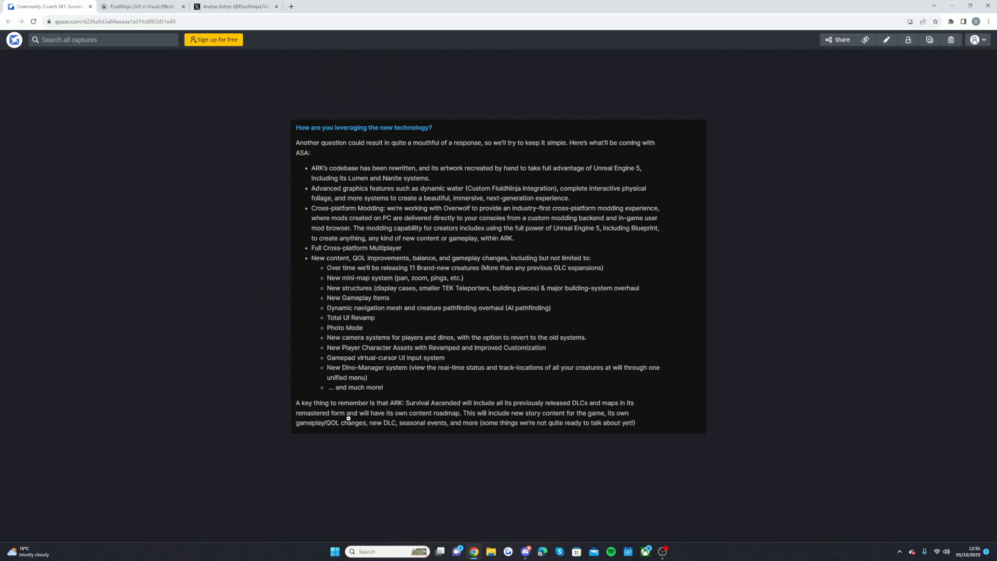
mouse_move(447, 416)
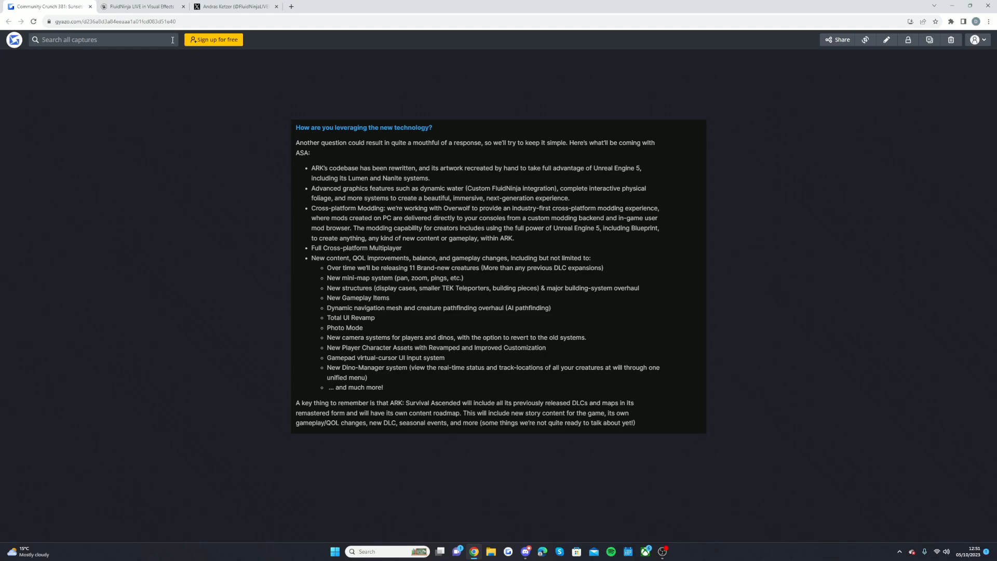
Switch to the FluidNinja LIVE product tab and scroll to its Description and Technical Details
click(141, 6)
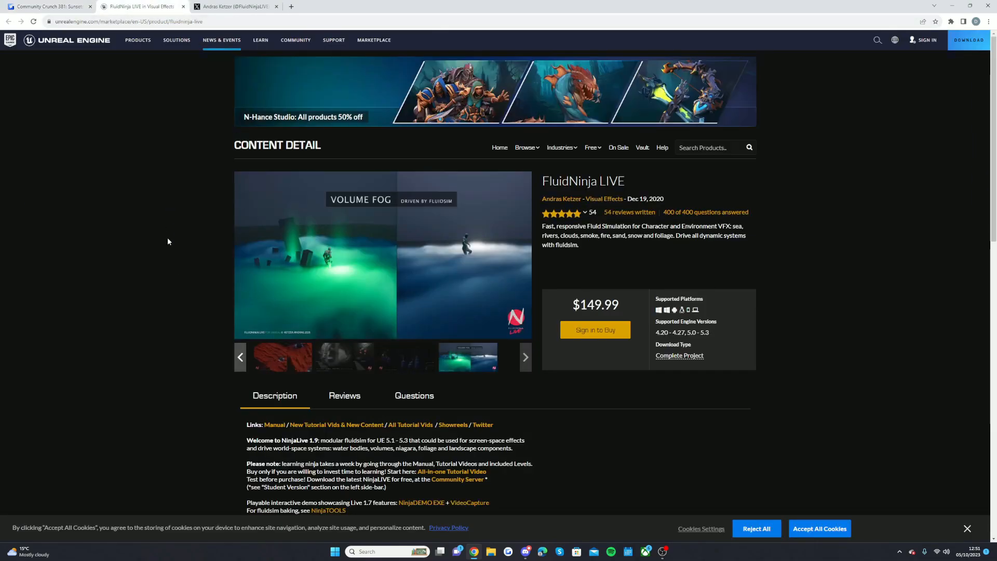
mouse_move(175, 268)
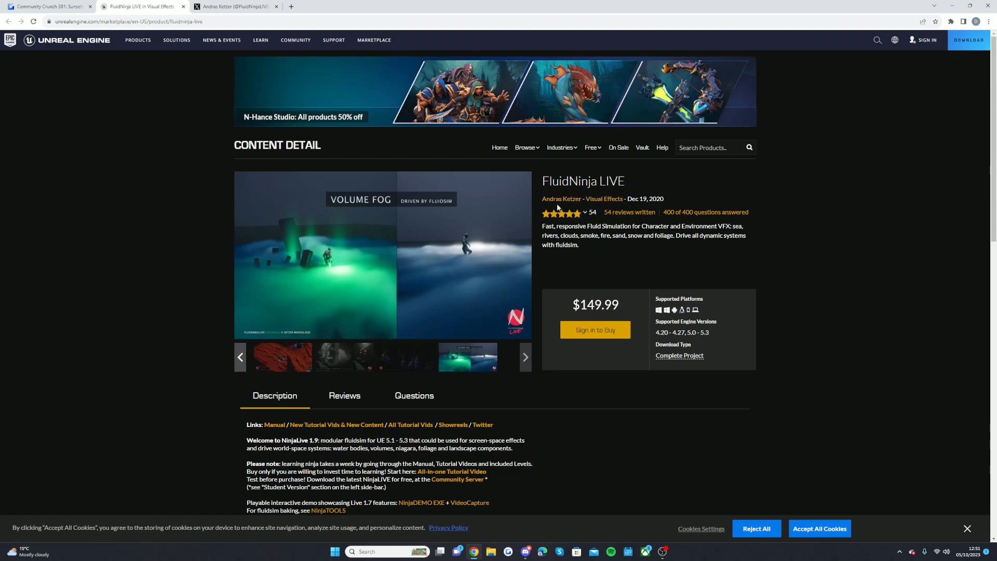
mouse_move(674, 267)
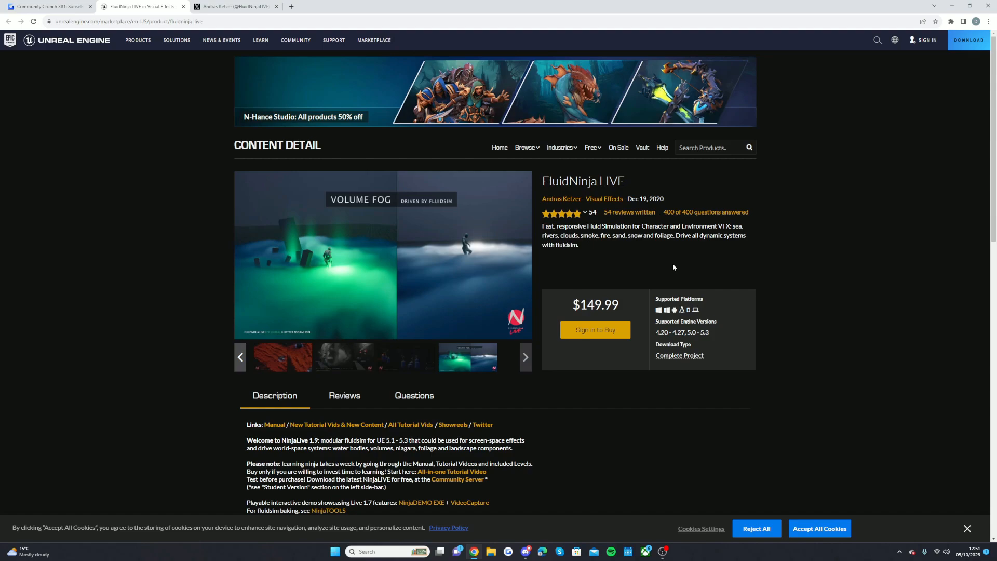
mouse_move(373, 329)
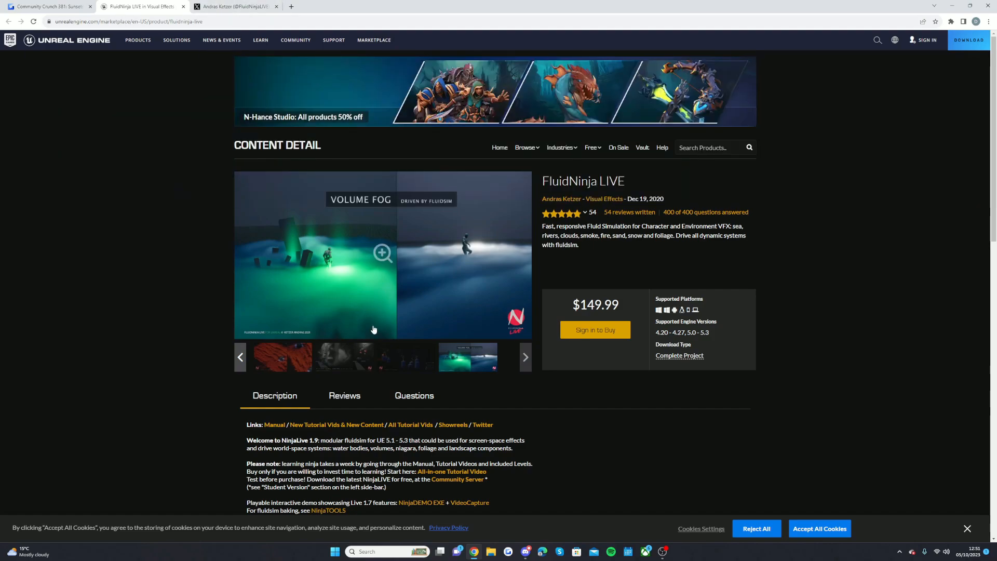
scroll(down, 3)
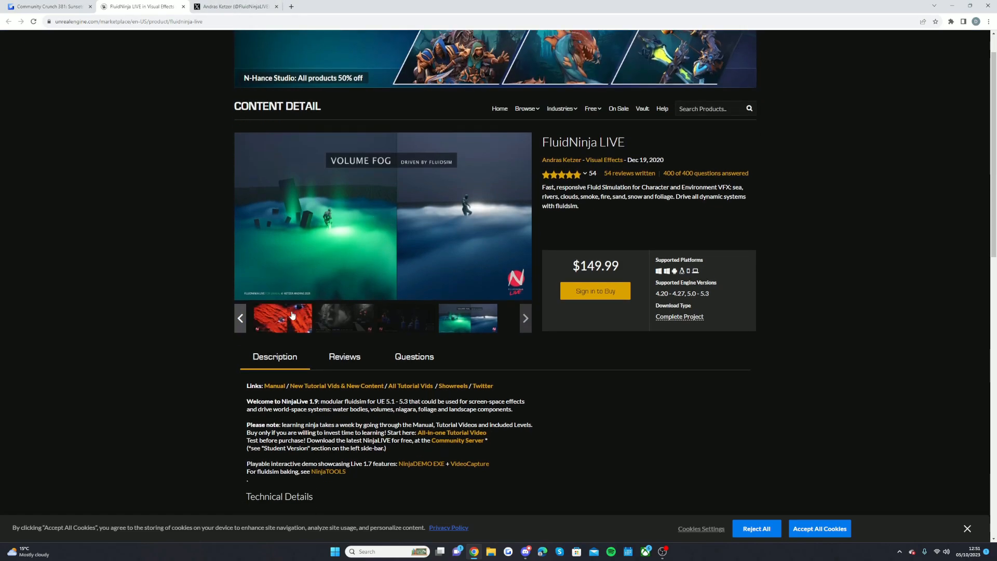
scroll(down, 3)
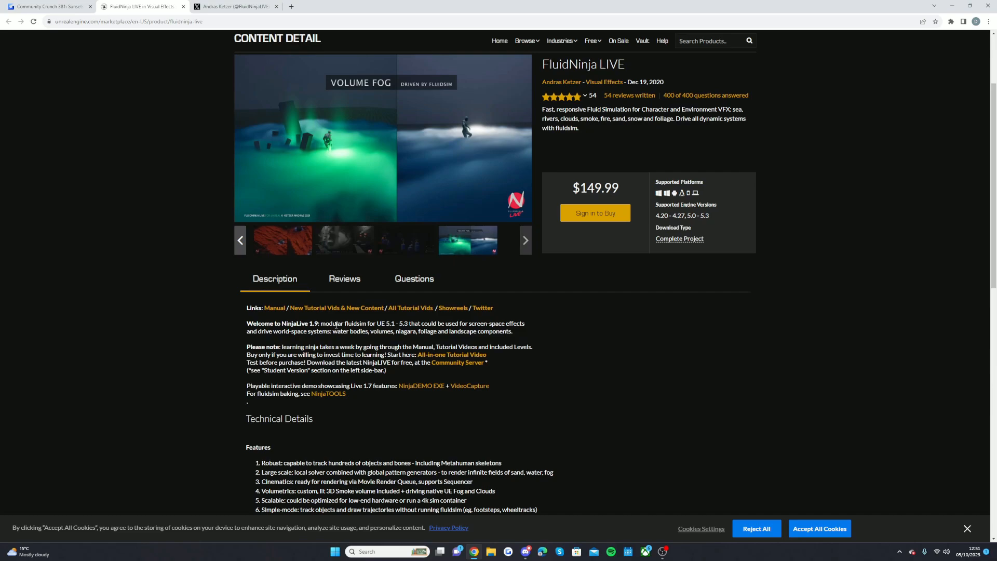
mouse_move(291, 342)
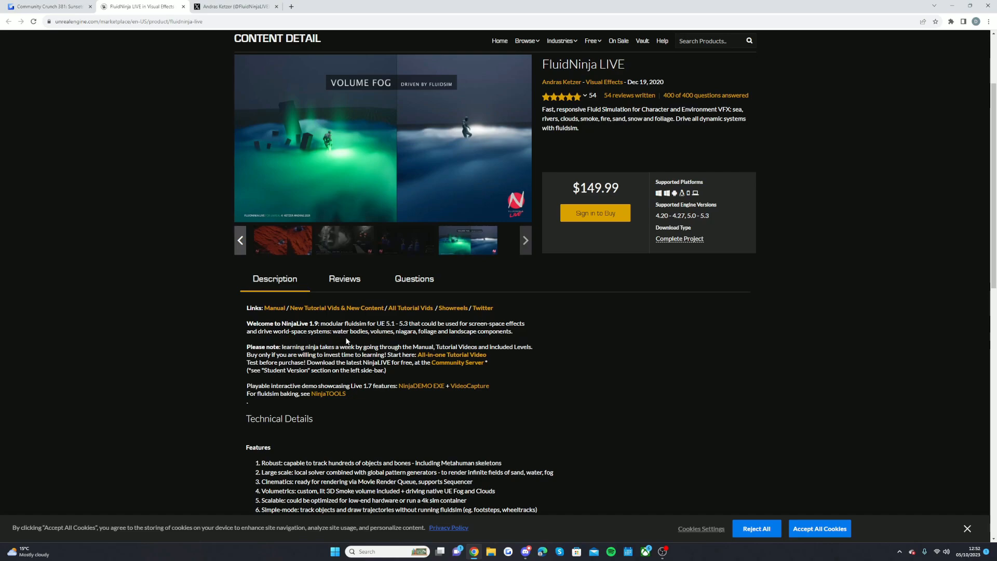
mouse_move(354, 342)
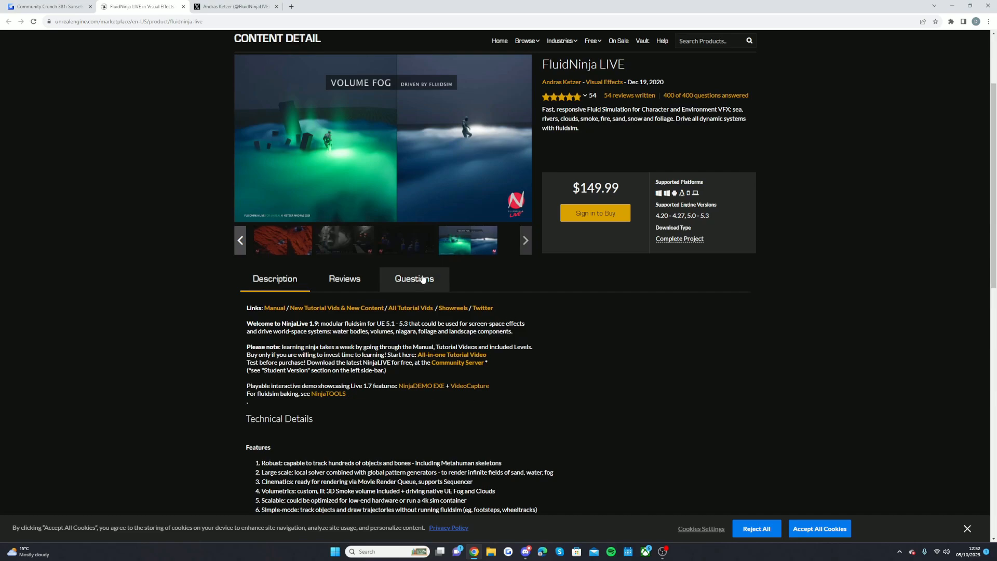
scroll(down, 3)
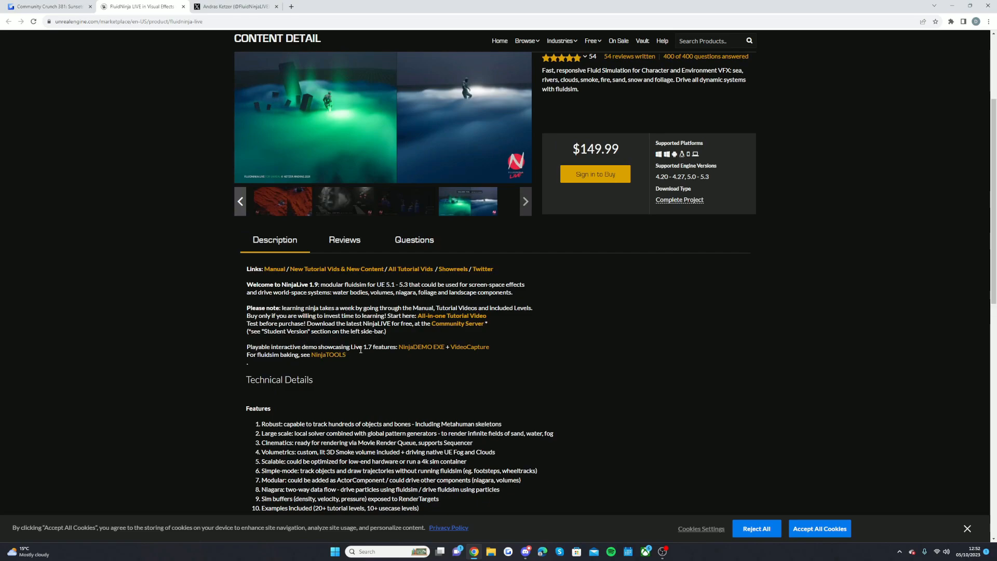
mouse_move(470, 346)
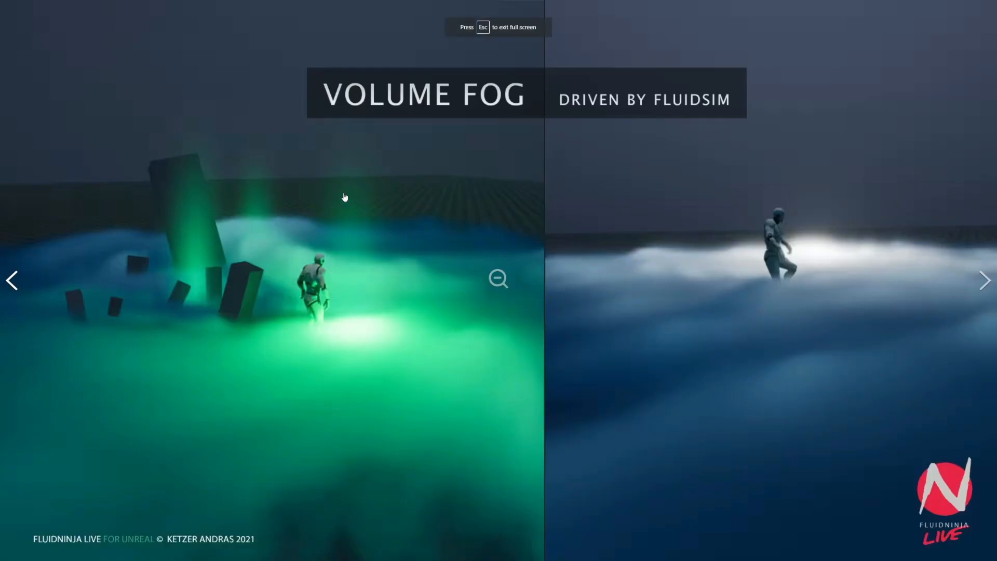
mouse_move(463, 390)
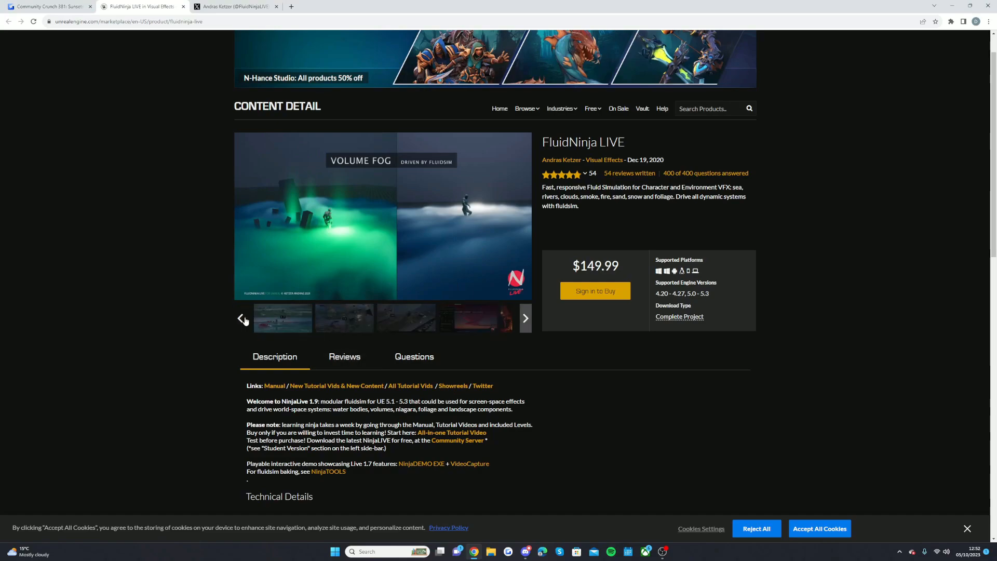
Page the gallery thumbnail strip forward to reach the coastline water screenshot
click(524, 318)
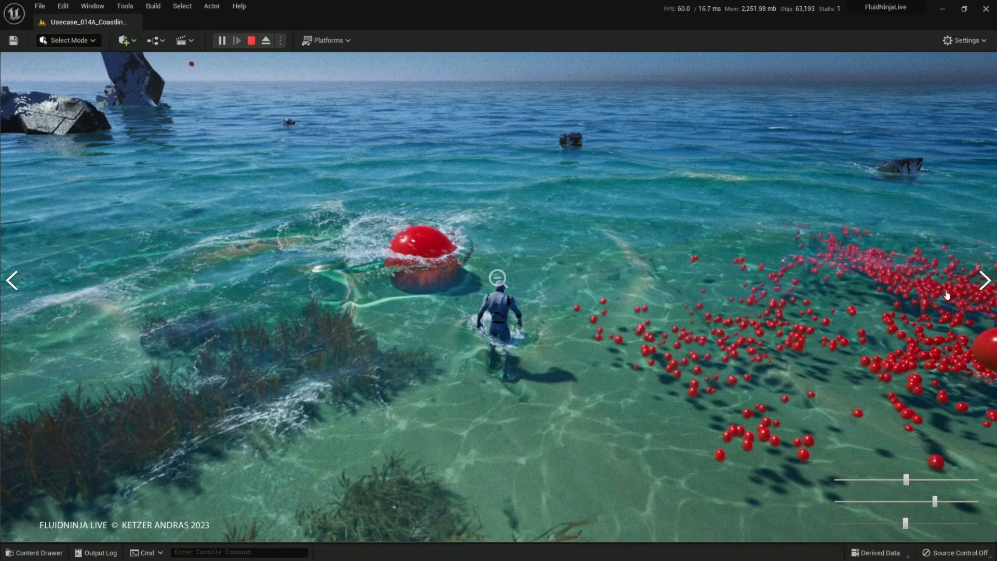
Step through the Sand, Tracks and Rivers showcase images in the full-screen gallery
click(984, 281)
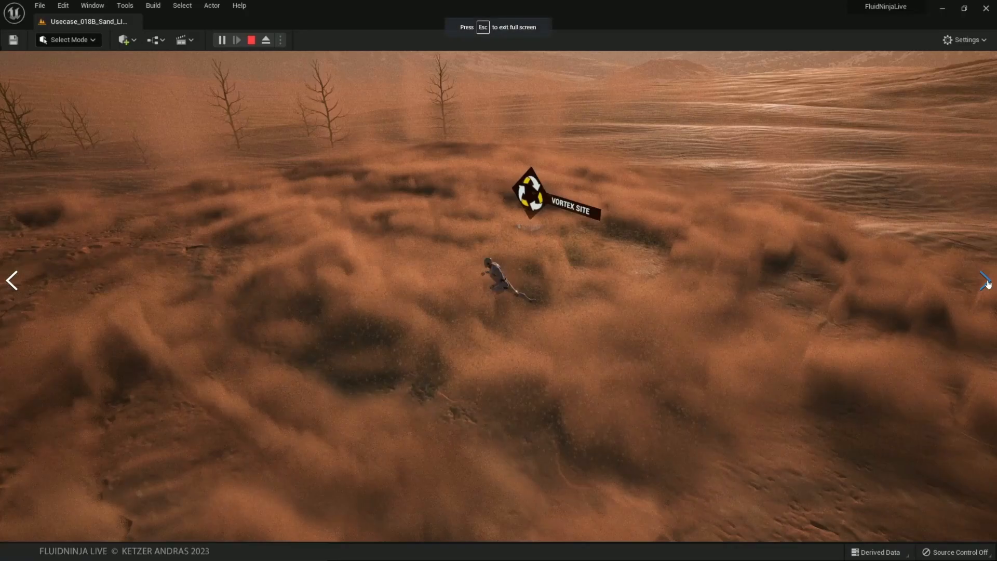
click(985, 281)
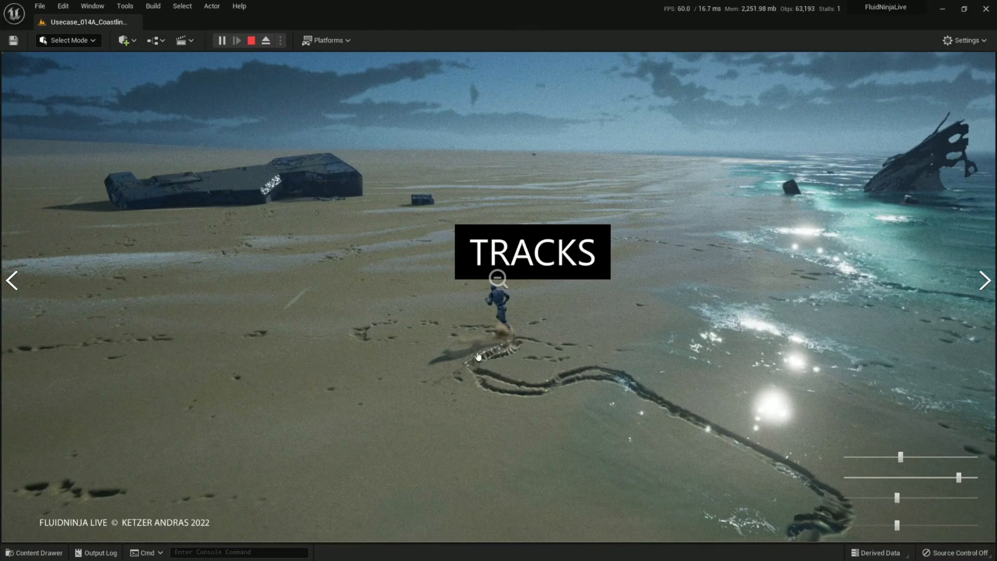
click(984, 281)
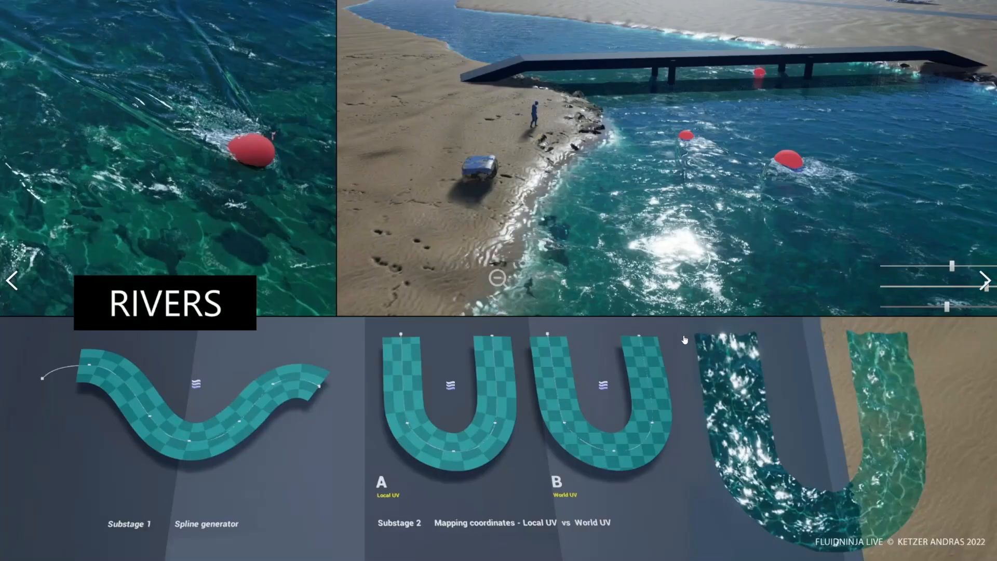
mouse_move(573, 359)
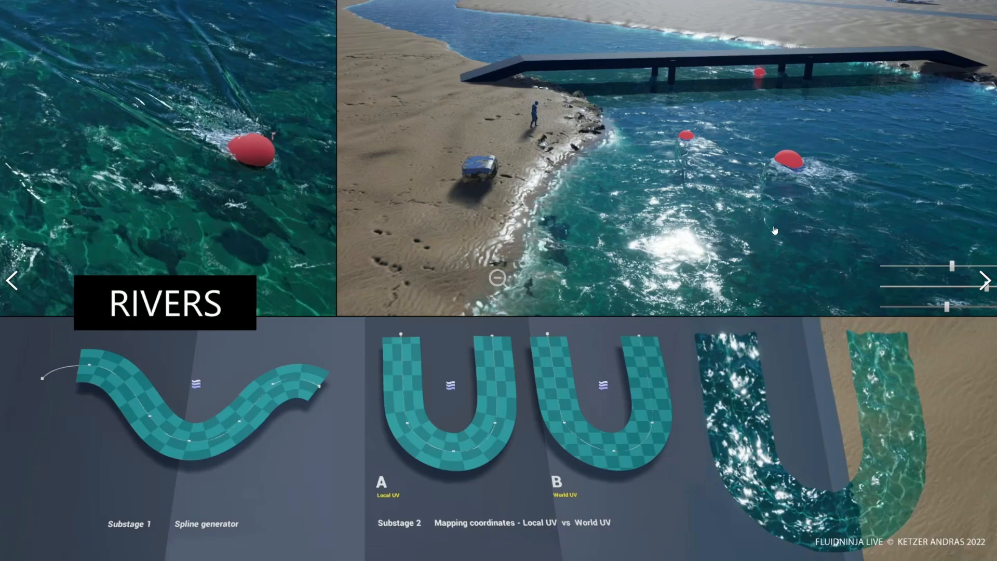
mouse_move(752, 250)
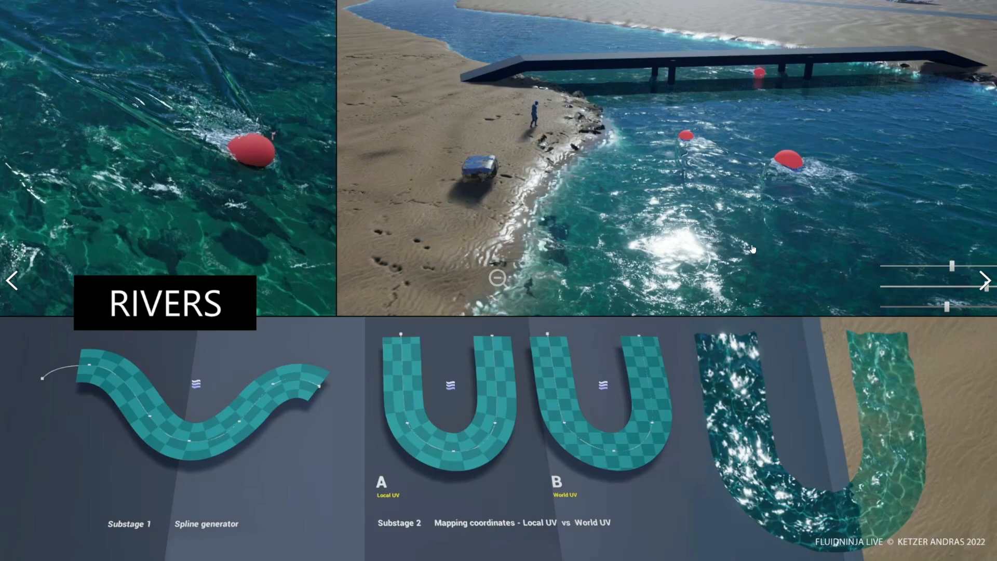
mouse_move(753, 250)
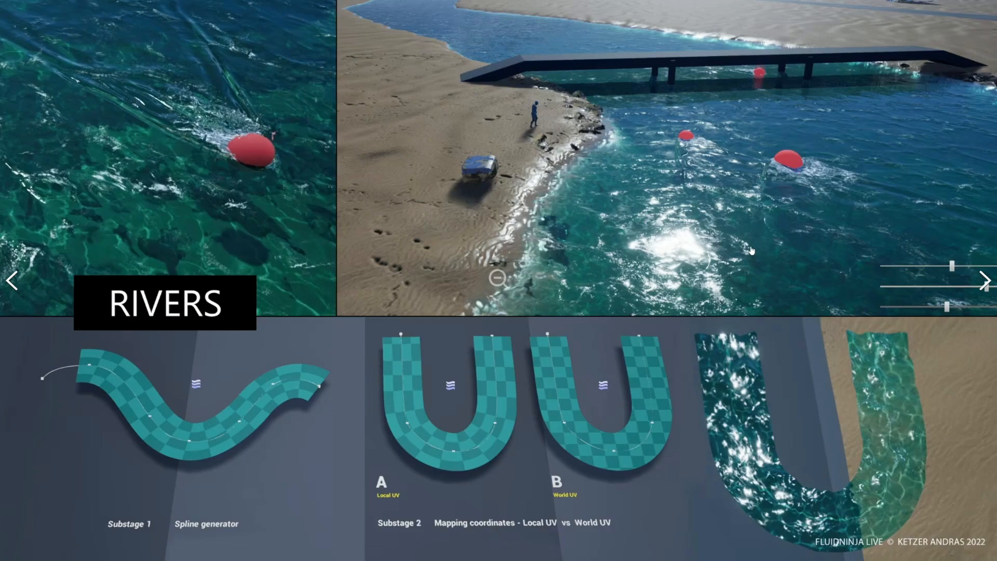
mouse_move(748, 255)
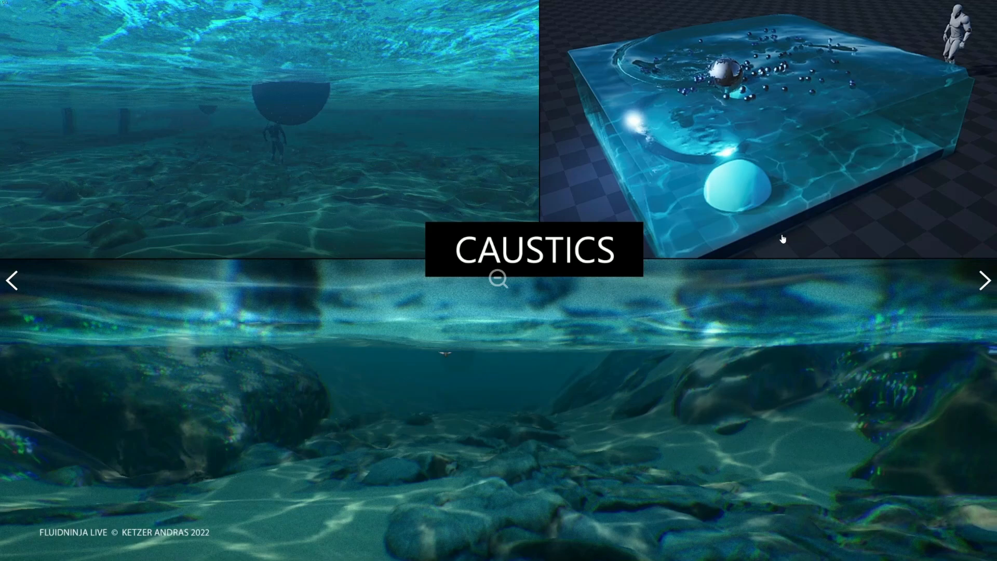
Advance through the Volumetrics, river and Volume Clouds gallery images
click(985, 280)
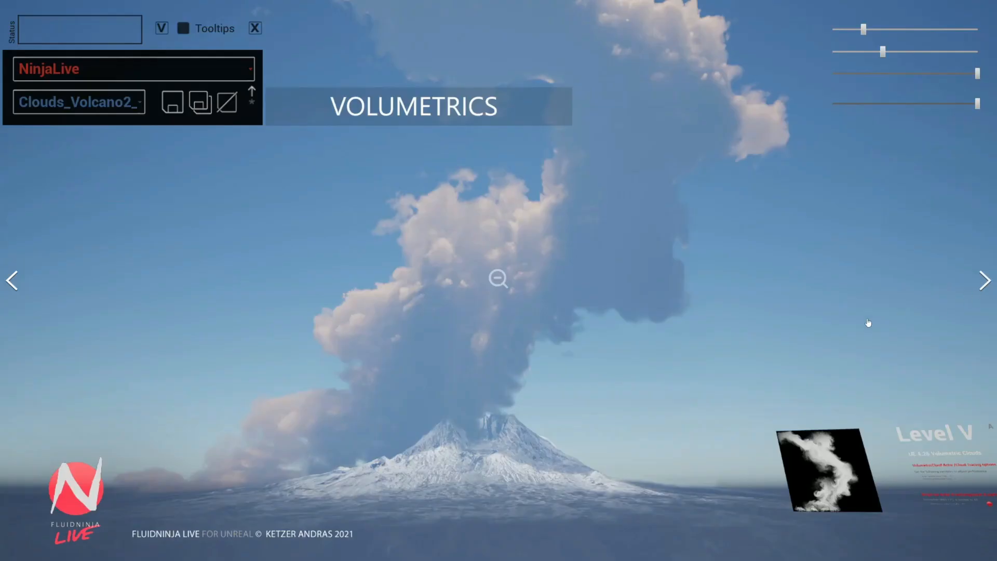
mouse_move(597, 355)
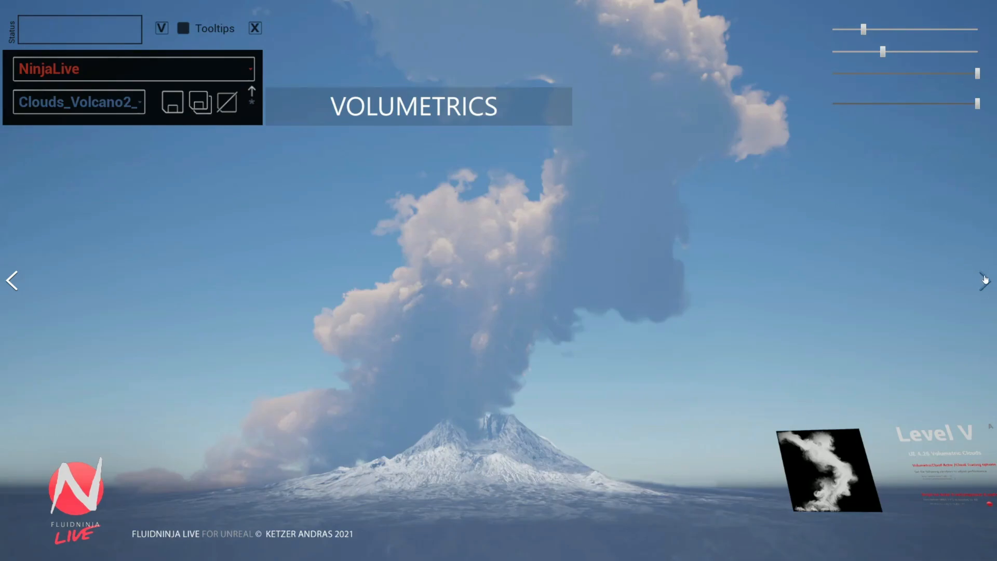
click(984, 280)
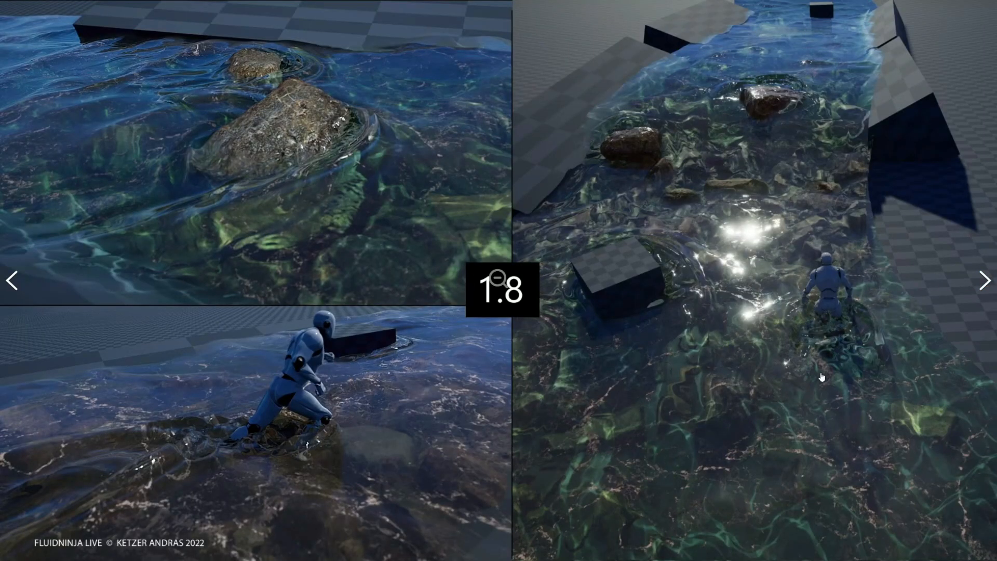
mouse_move(335, 290)
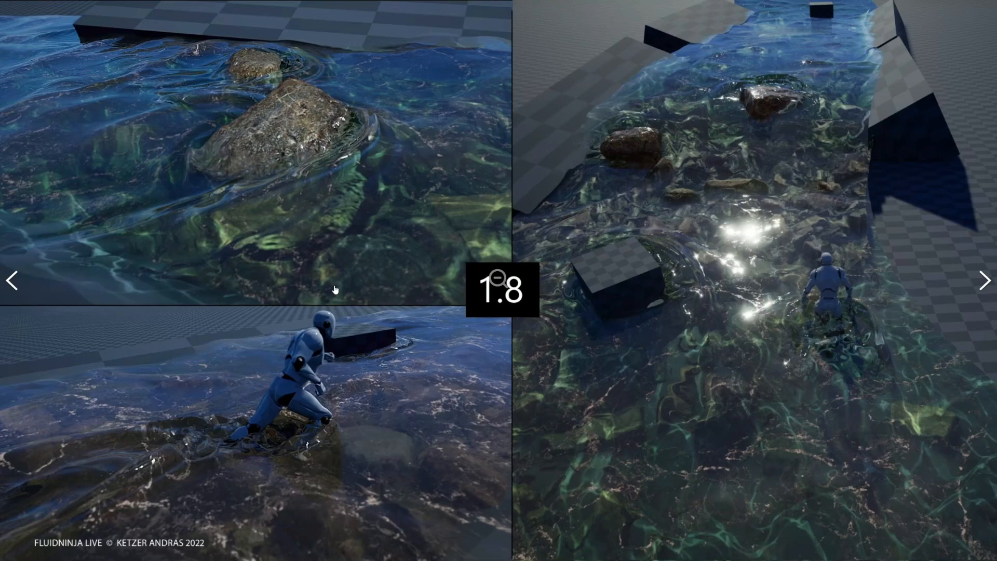
mouse_move(309, 198)
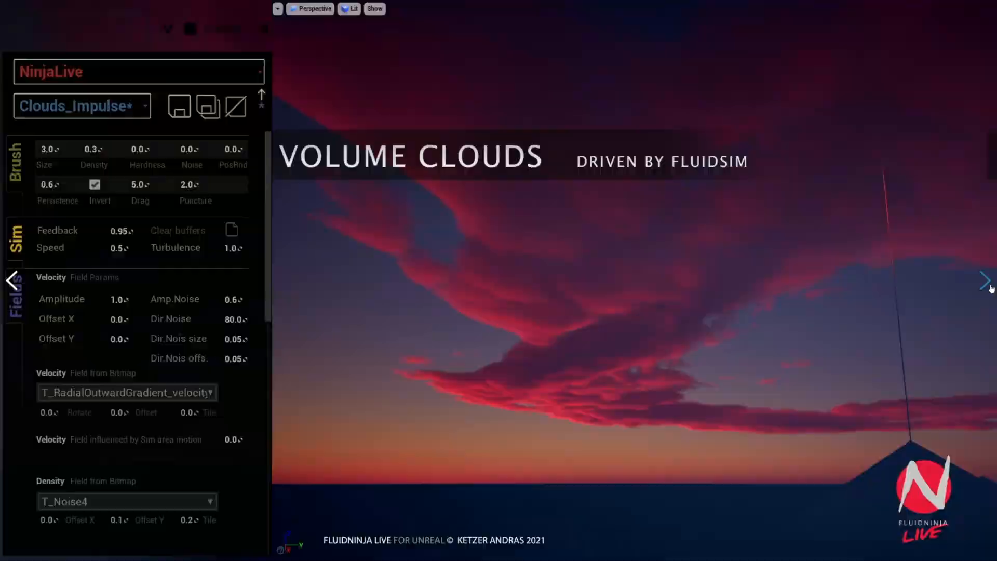
click(985, 279)
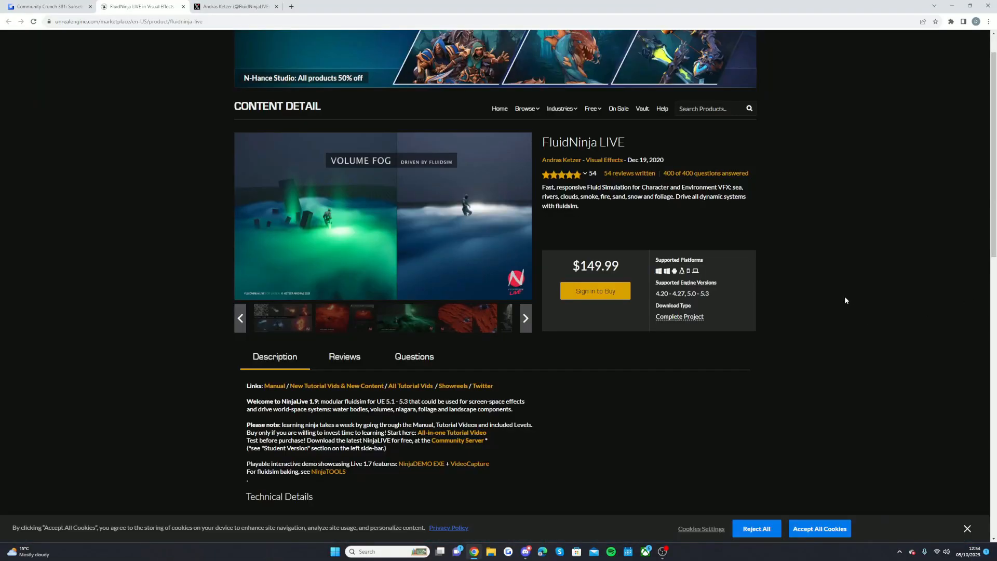
Check the product's star rating breakdown, then switch to the FluidNinja LIVE X tab
scroll(down, 3)
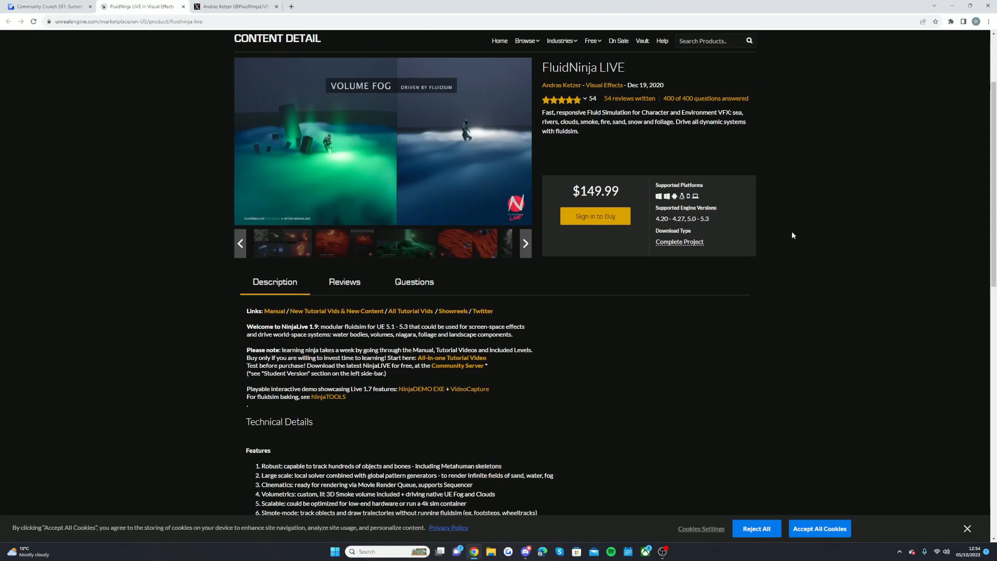
scroll(up, 3)
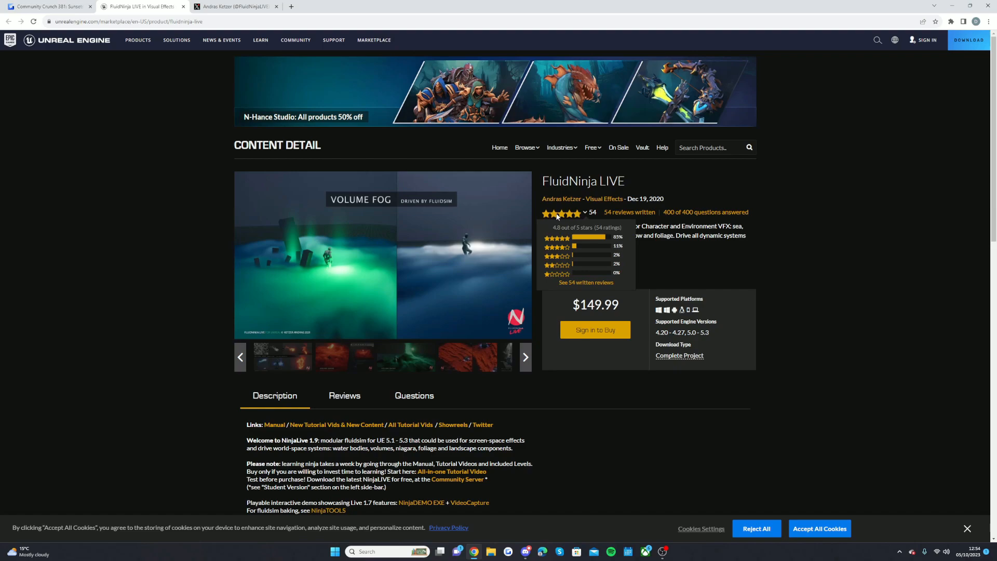
mouse_move(558, 216)
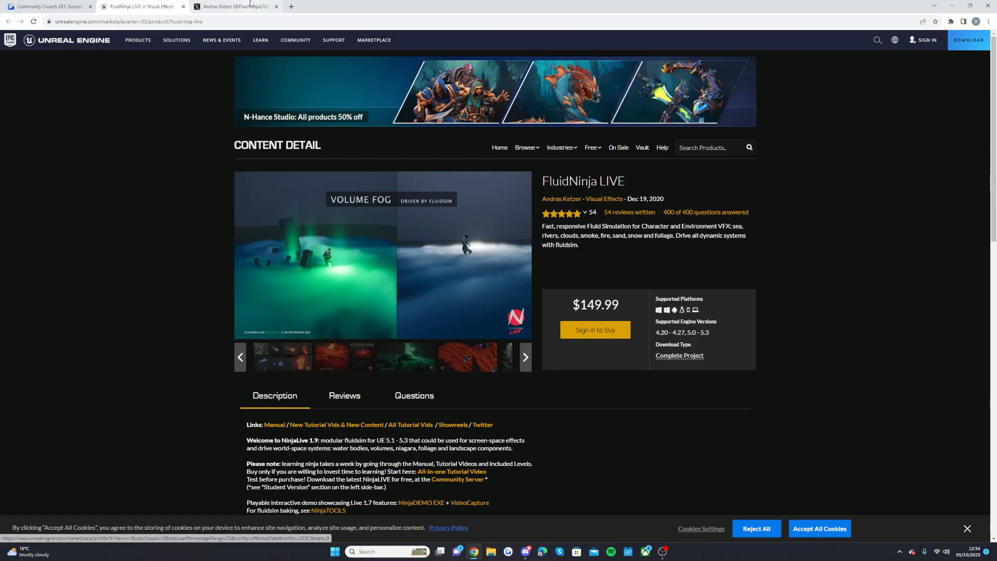
click(235, 7)
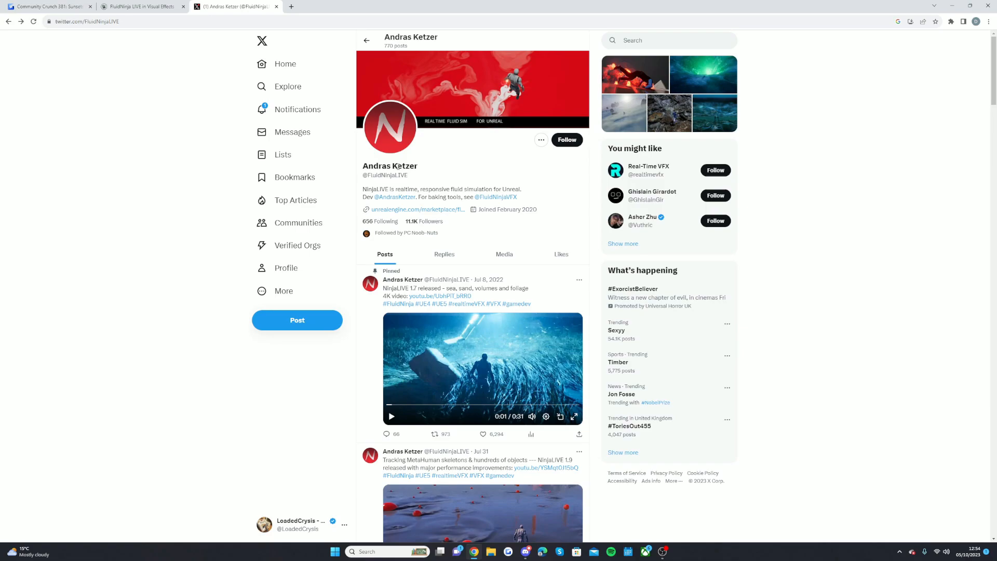
Follow FluidNinja LIVE on X and scroll to the NinjaLIVE 1.9 post
click(566, 139)
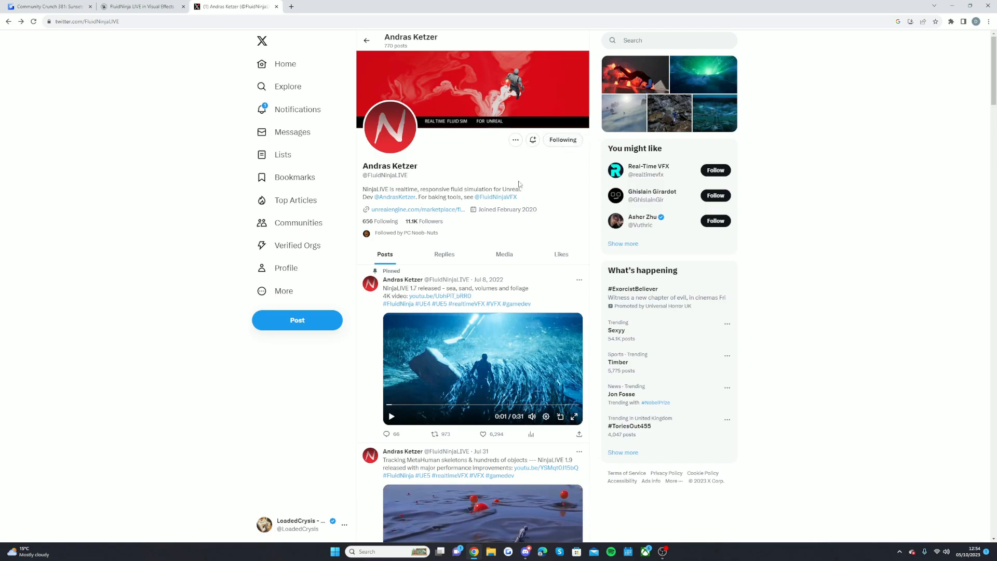
mouse_move(399, 196)
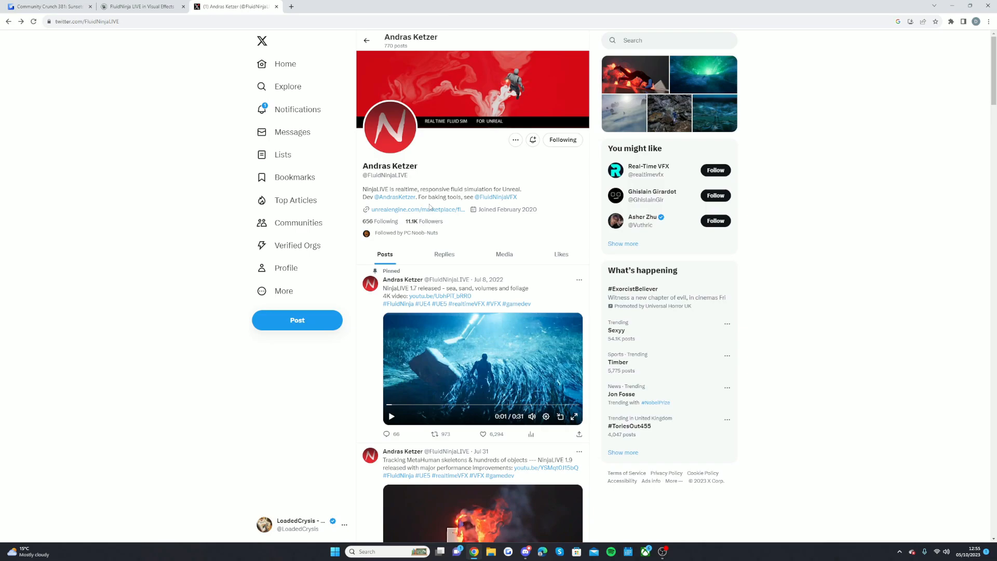
scroll(down, 3)
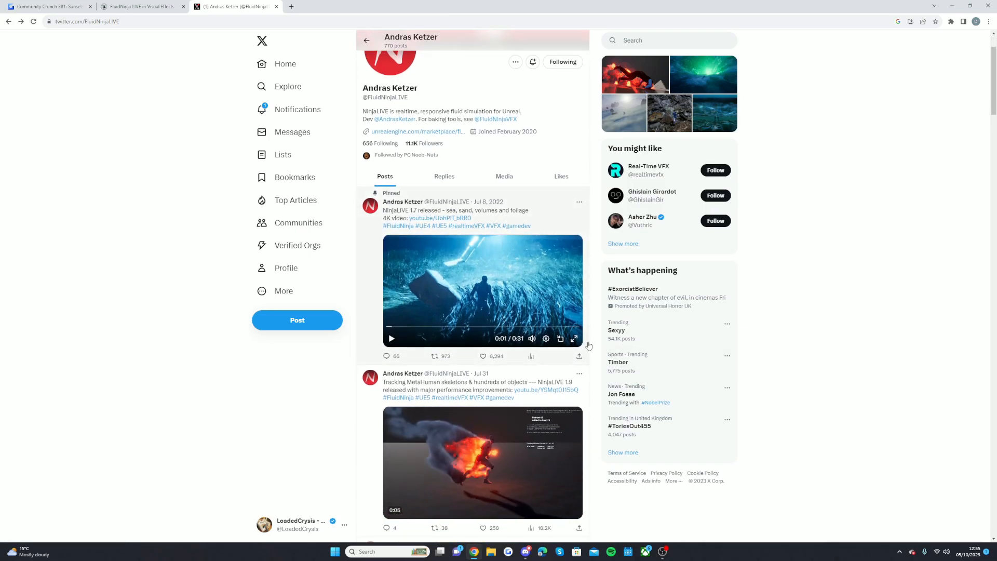
Play the pinned NinjaLIVE 1.7 release video and the next post's MetaHuman tracking clip
click(572, 337)
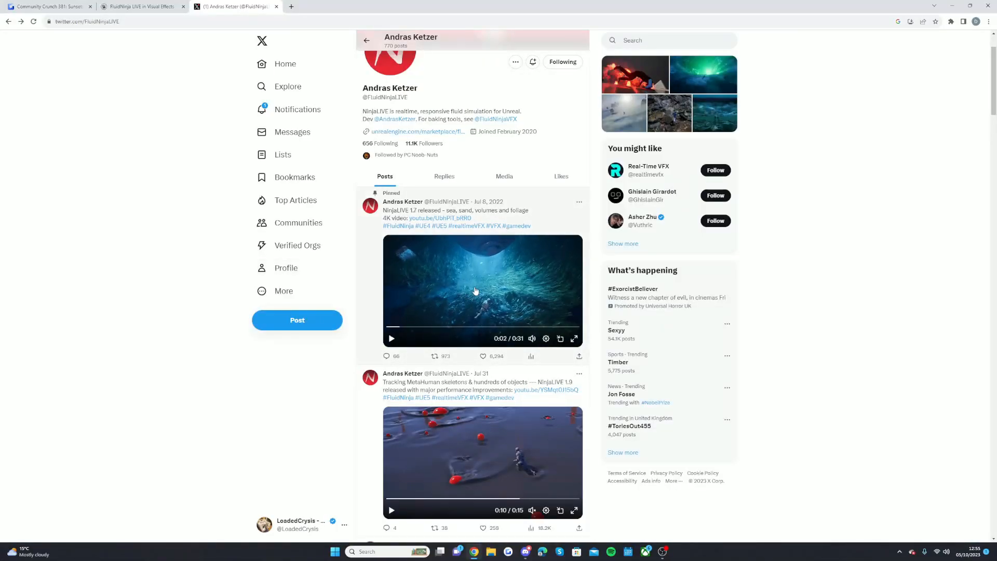
scroll(down, 3)
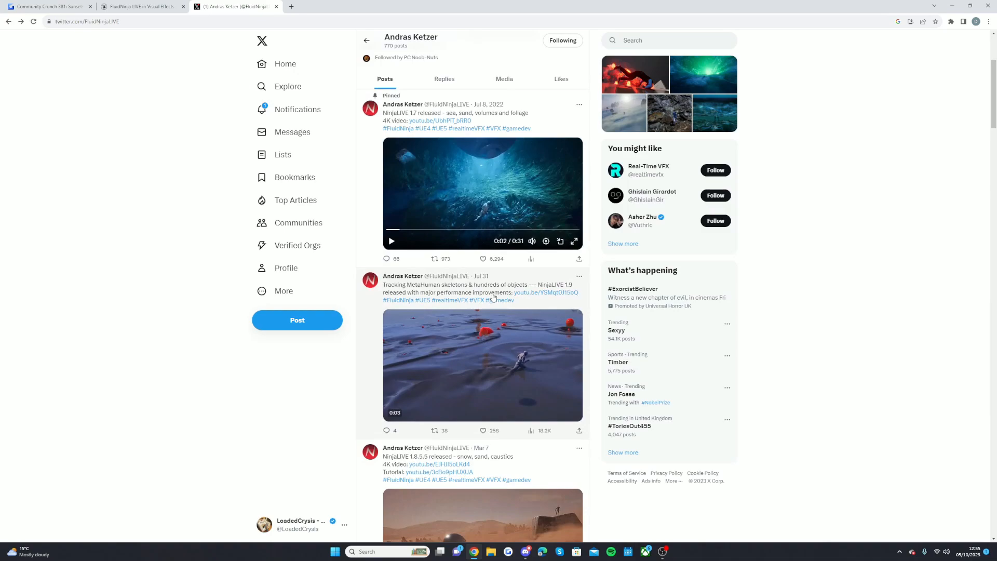
click(572, 241)
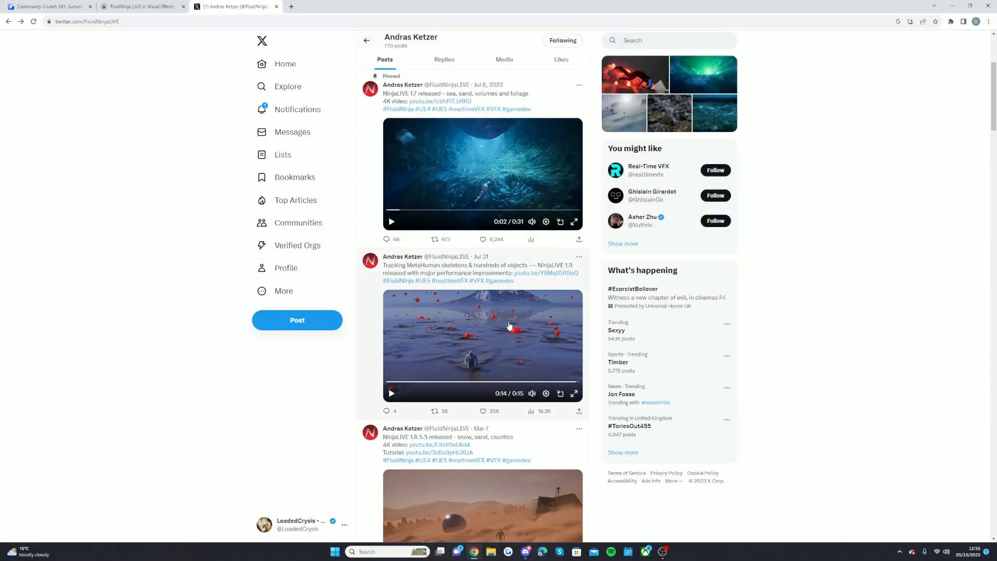
scroll(down, 3)
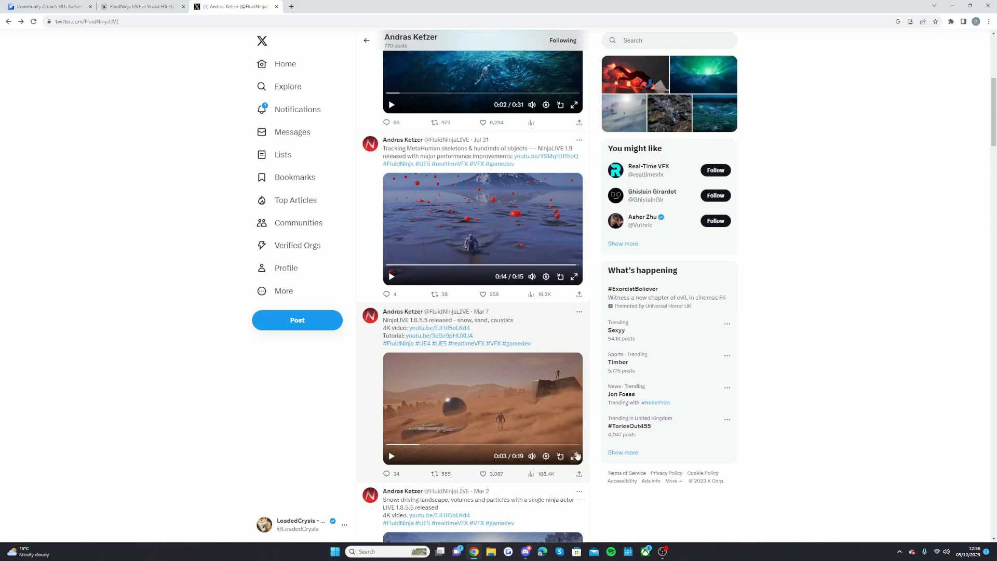
Play the NinjaLIVE 1.8.5.5 sand-and-snow video and the Mar 2 snow video
click(575, 456)
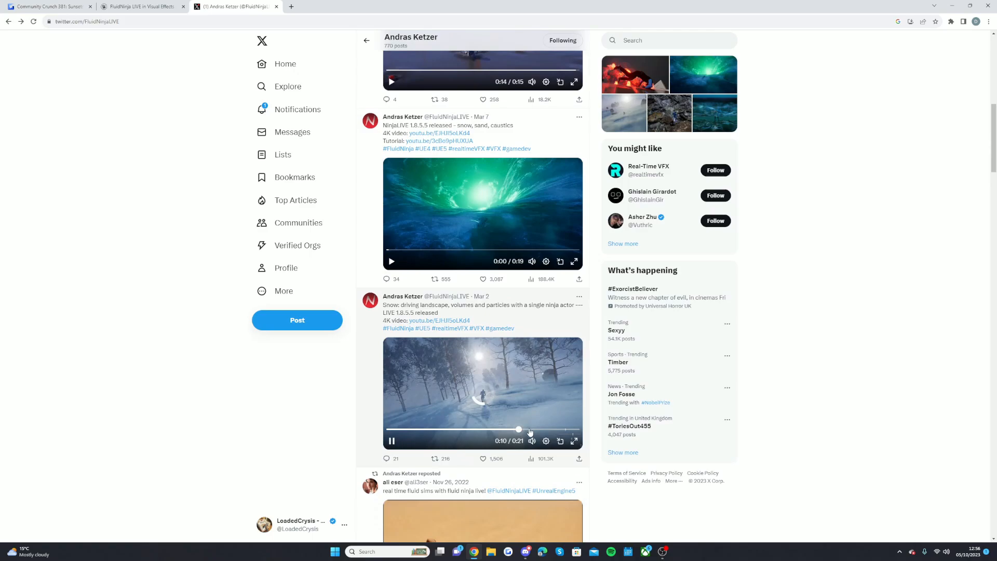
scroll(down, 3)
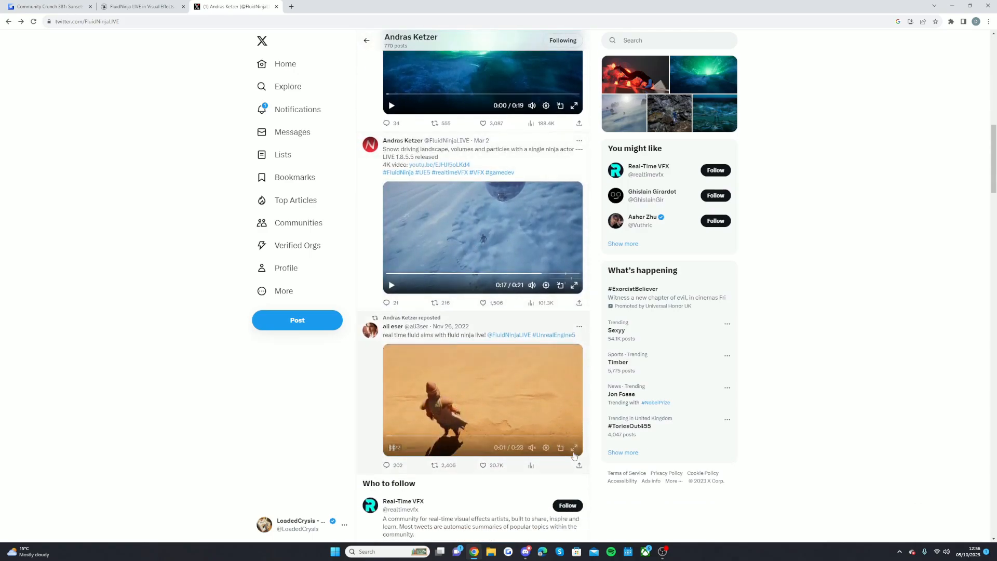
click(573, 447)
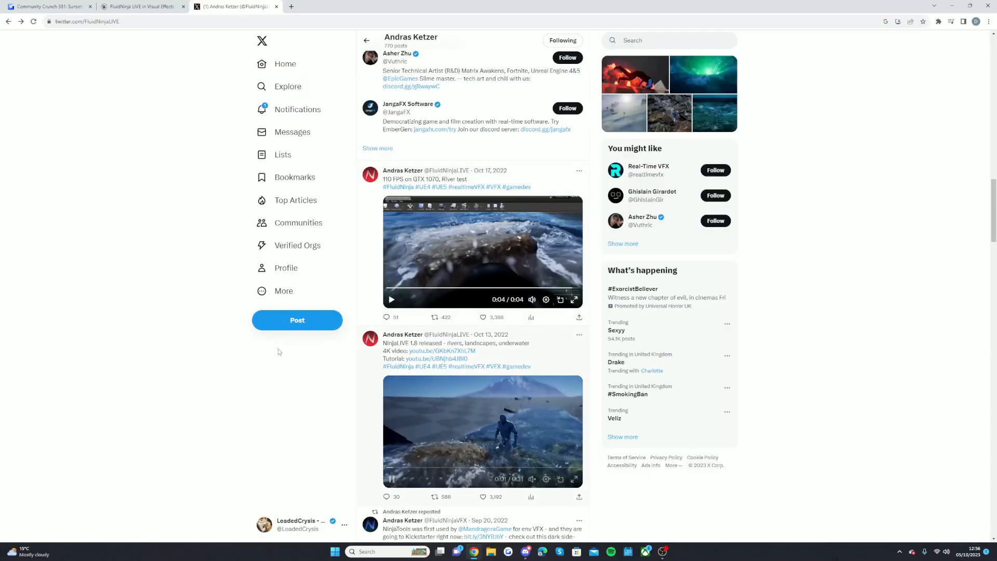
Scroll down through older posts to the NinjaLIVE 1.8 rivers video
scroll(down, 3)
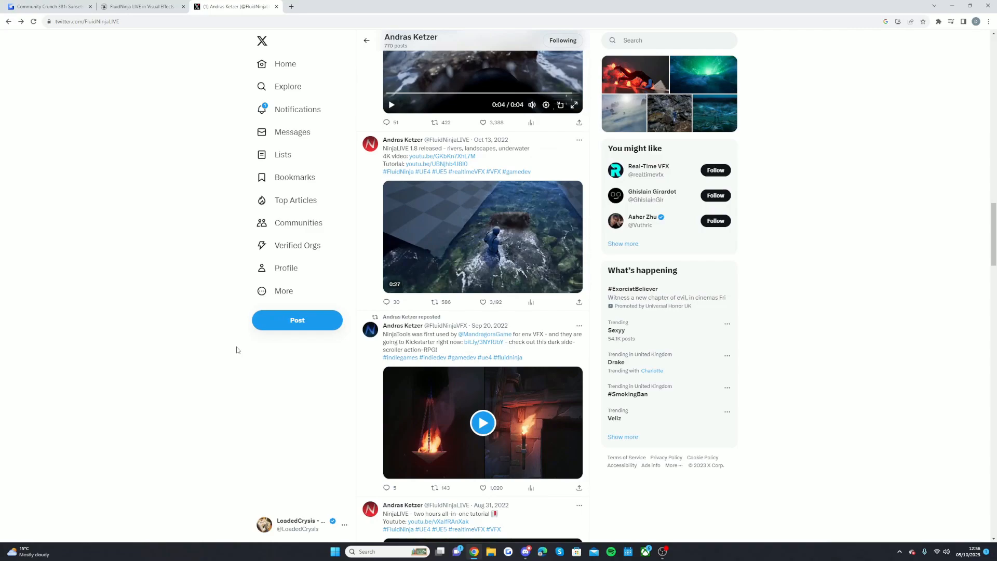
scroll(down, 3)
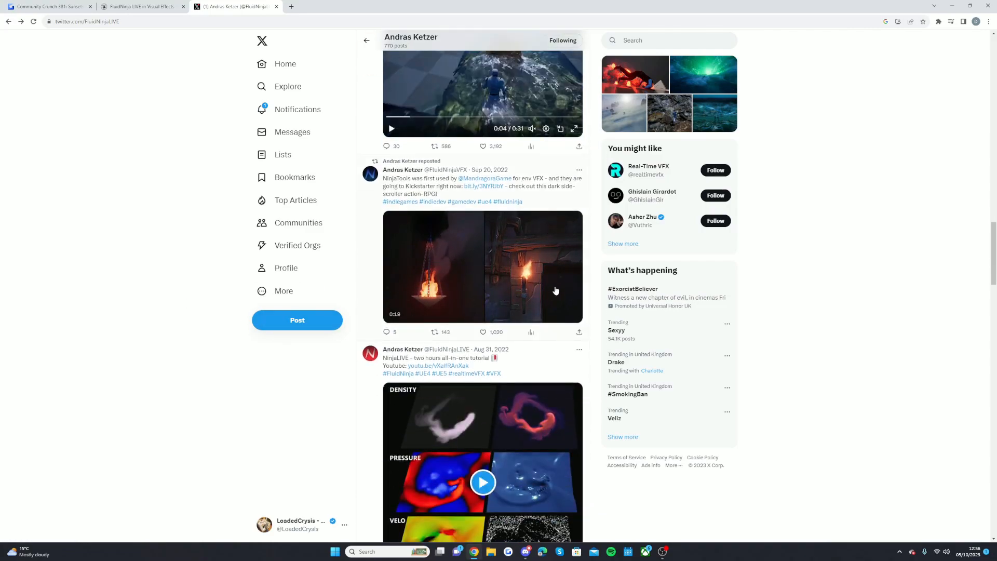
scroll(down, 3)
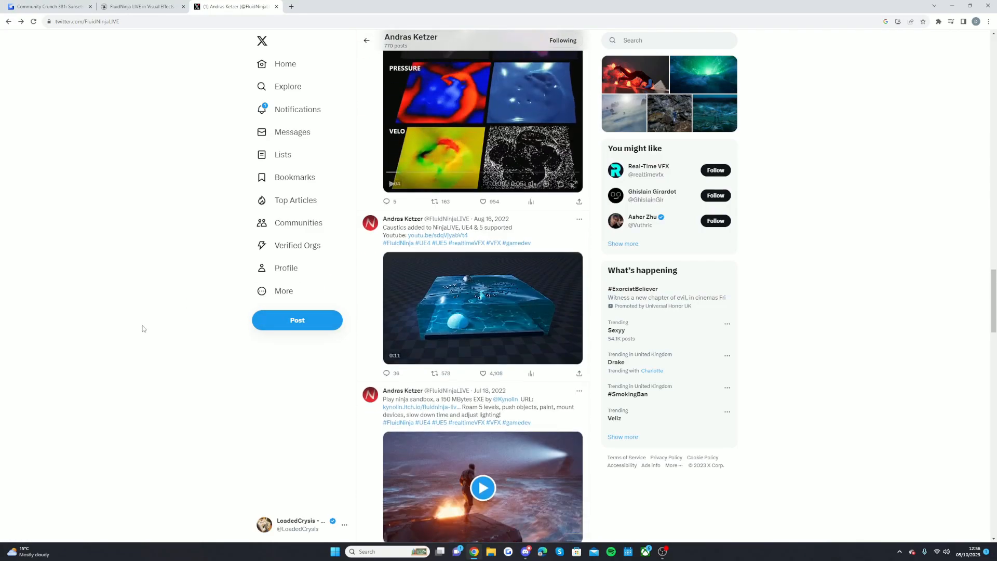
scroll(down, 3)
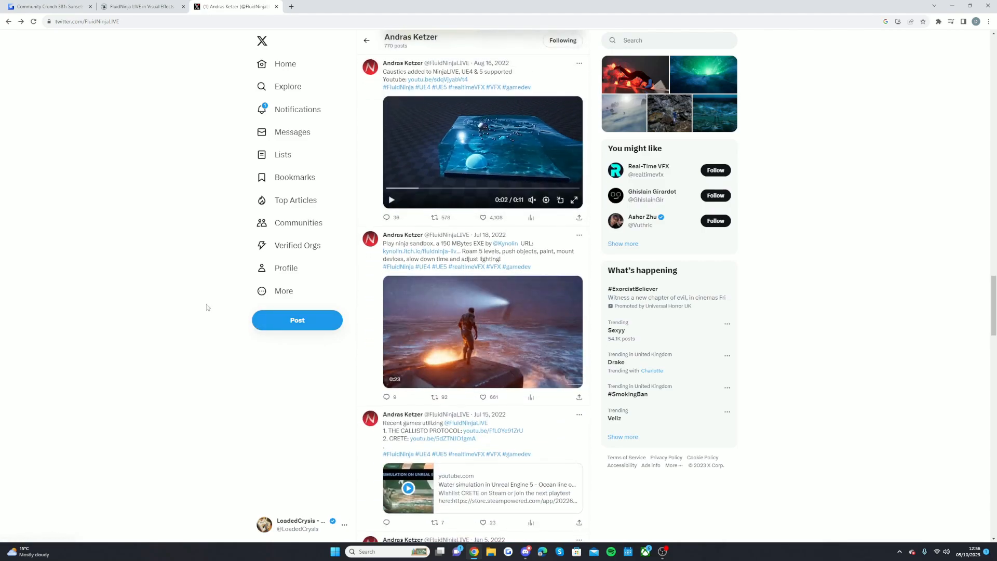
scroll(down, 3)
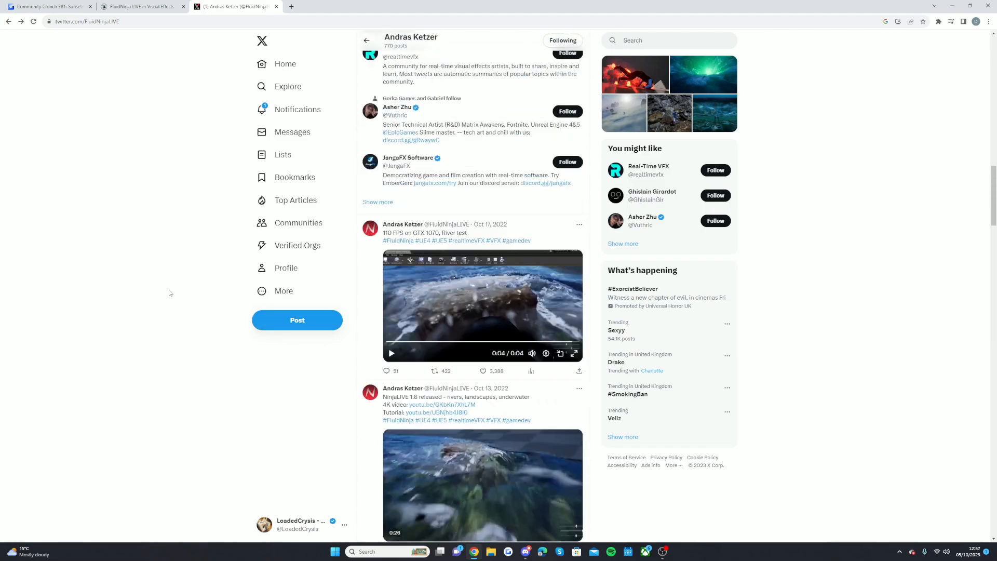